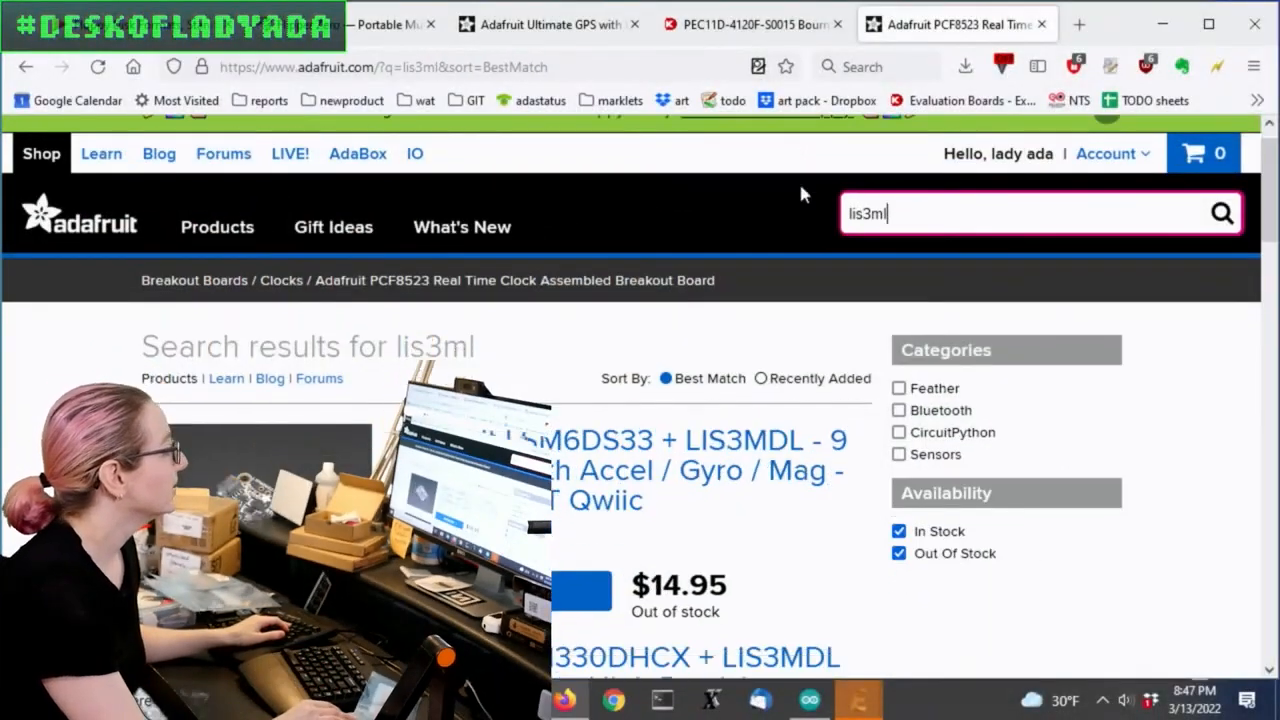
Open the Triple-axis Magnetometer breakout (product 4479) and scroll to its LIS3MDL description
scroll("down", 3)
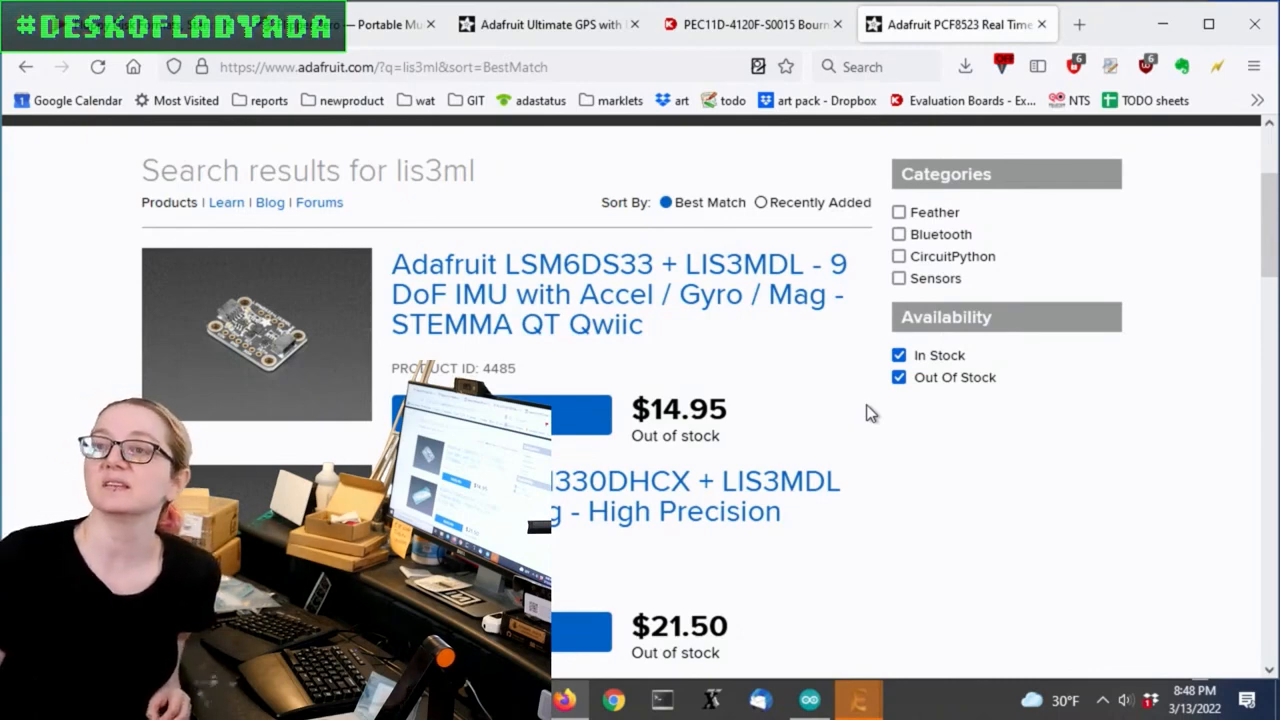
scroll("down", 3)
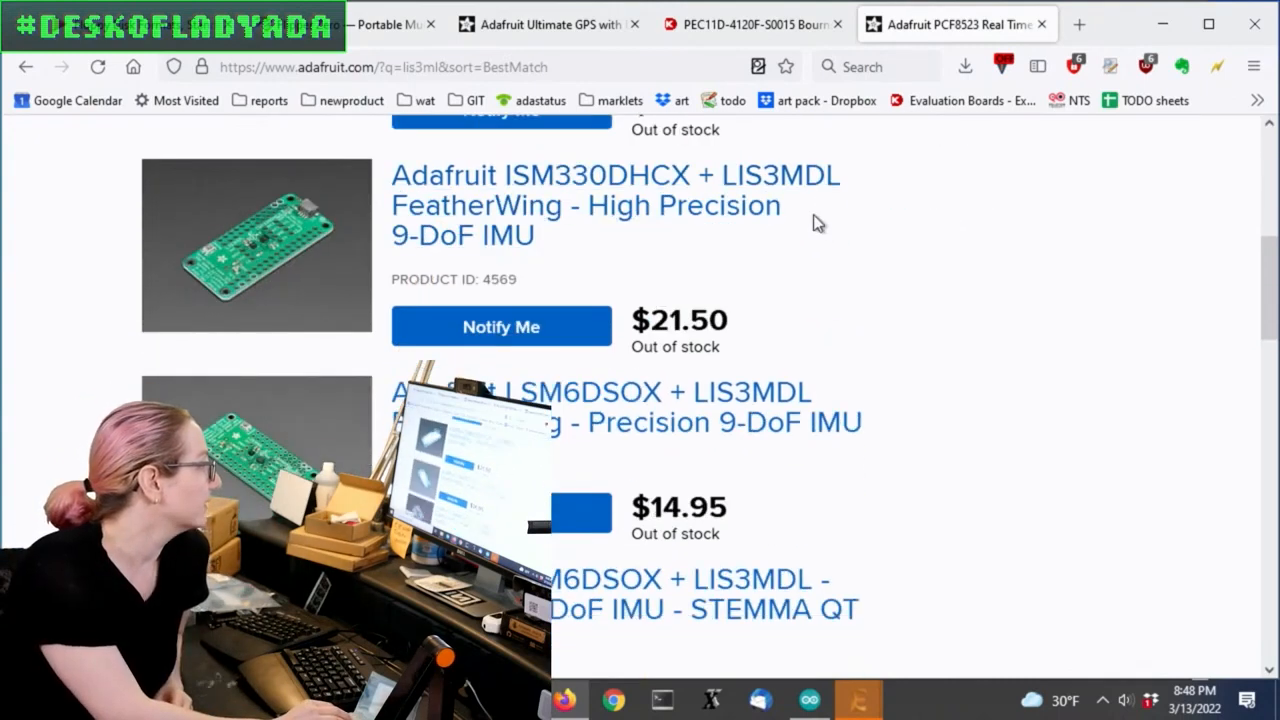
scroll("down", 3)
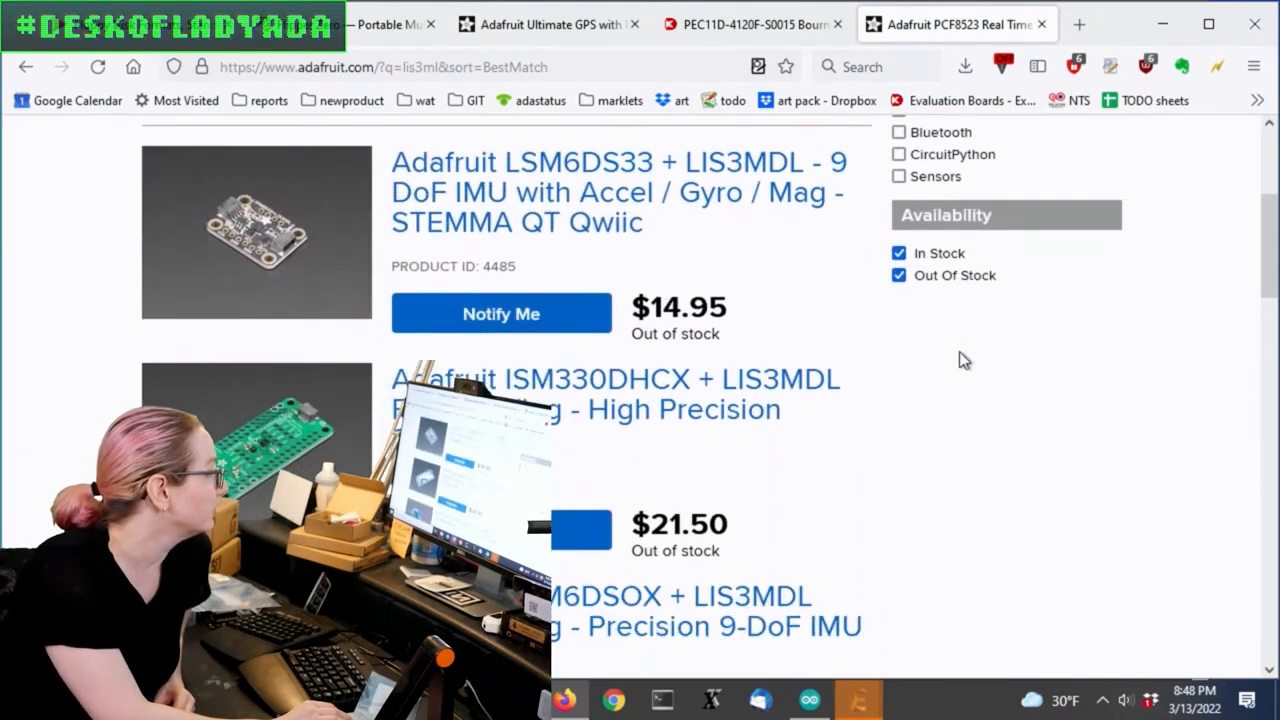
mouse_move(528, 288)
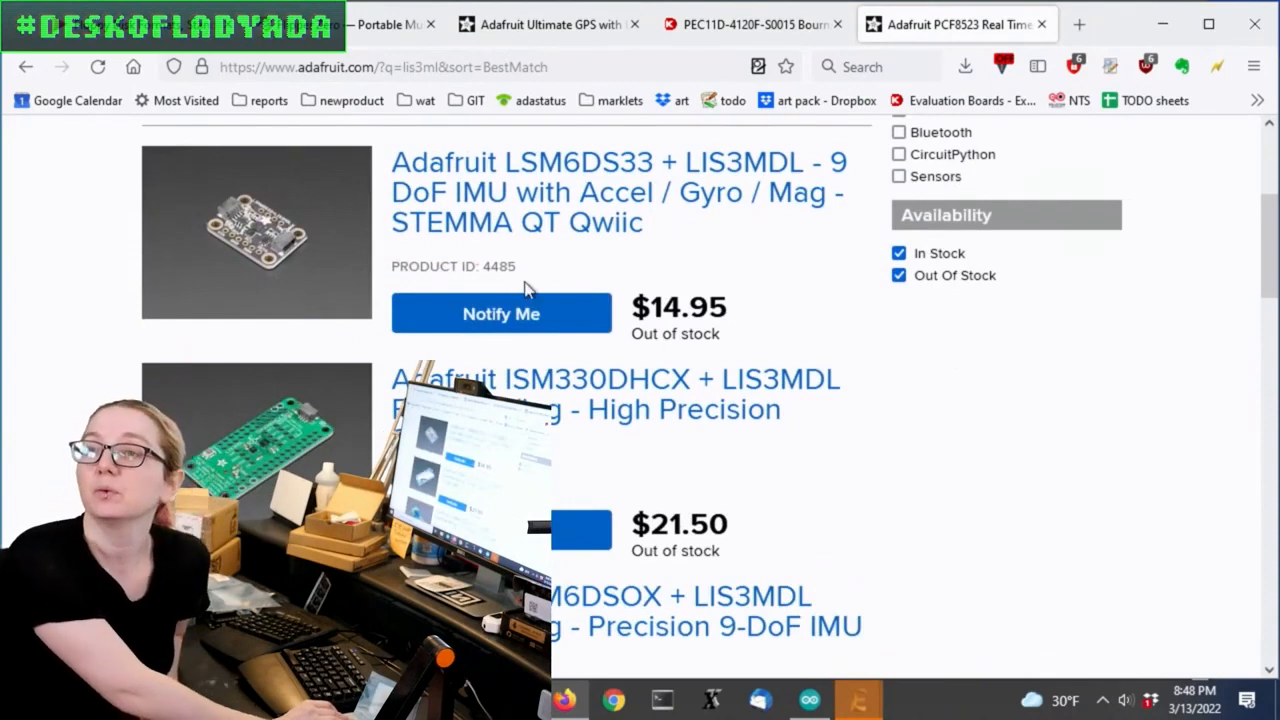
mouse_move(715, 323)
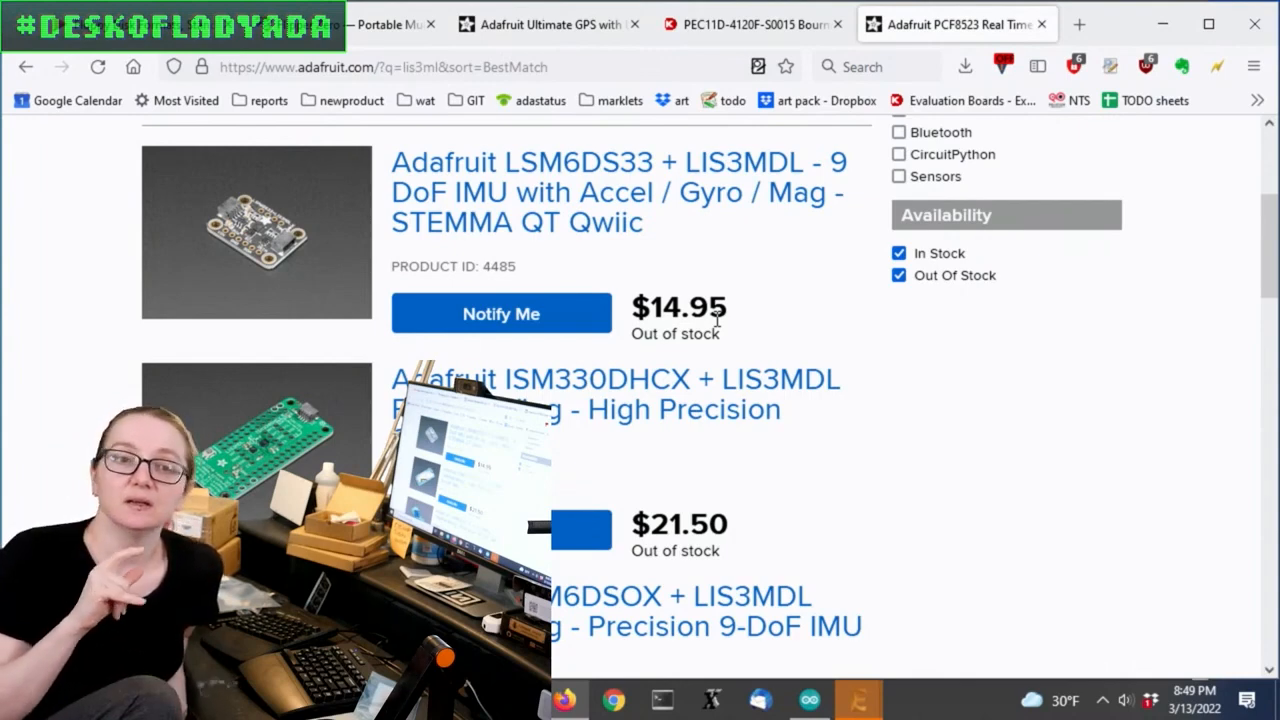
scroll("down", 3)
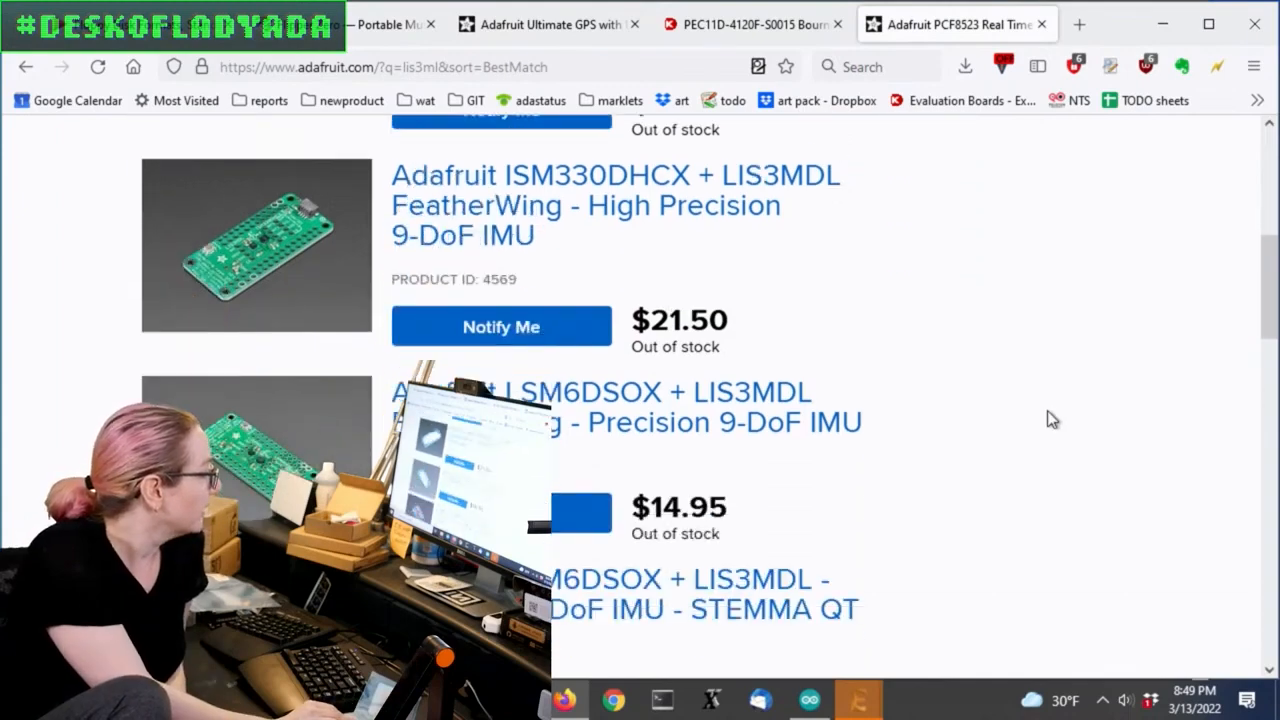
scroll("down", 3)
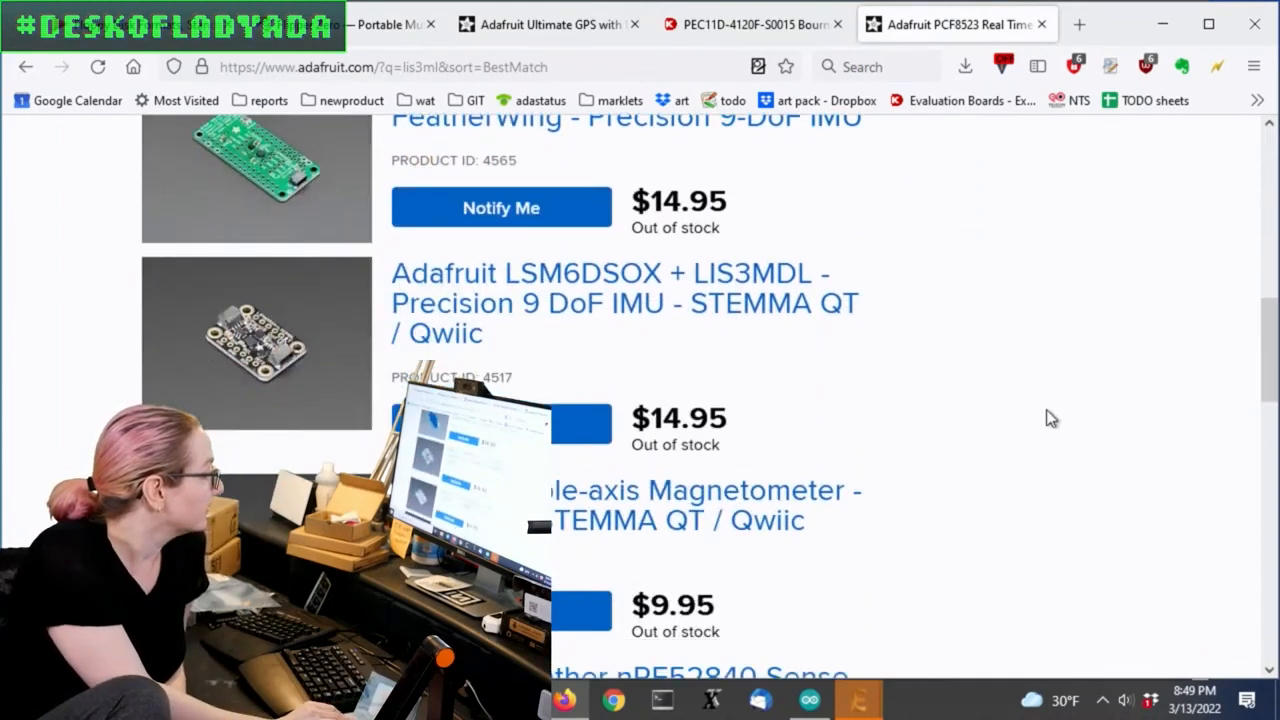
left_click(690, 505)
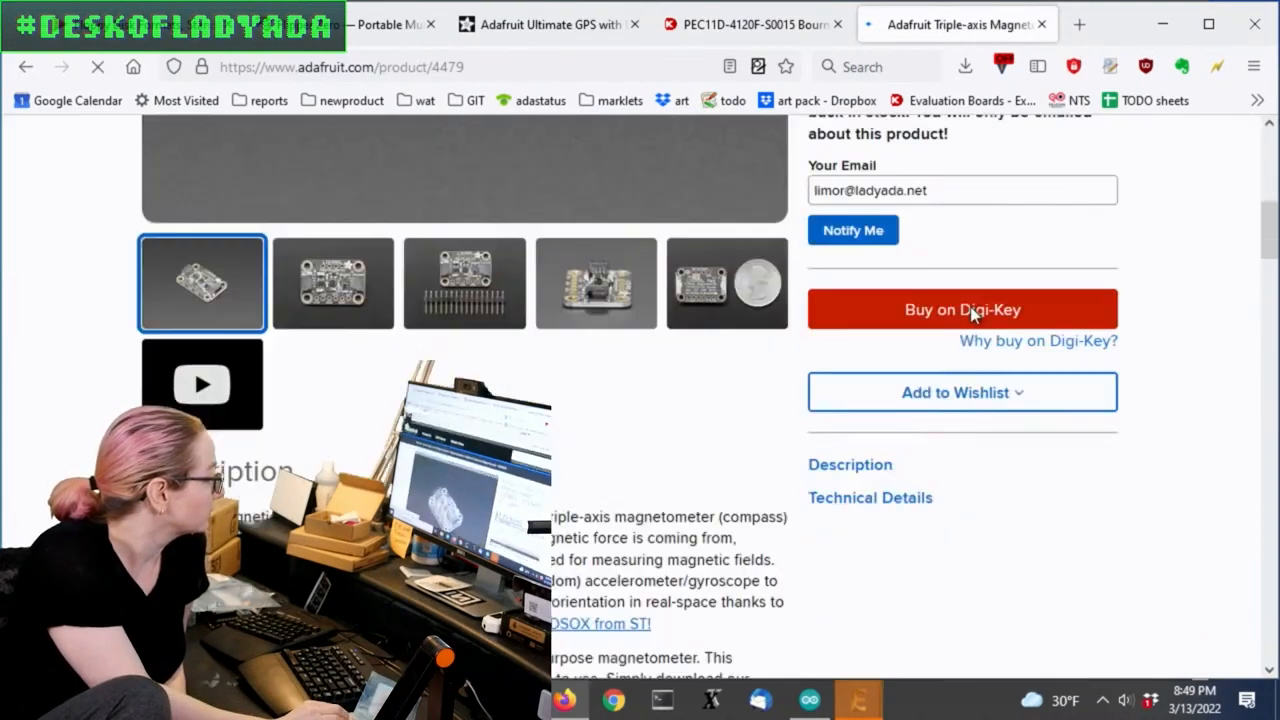
scroll("down", 3)
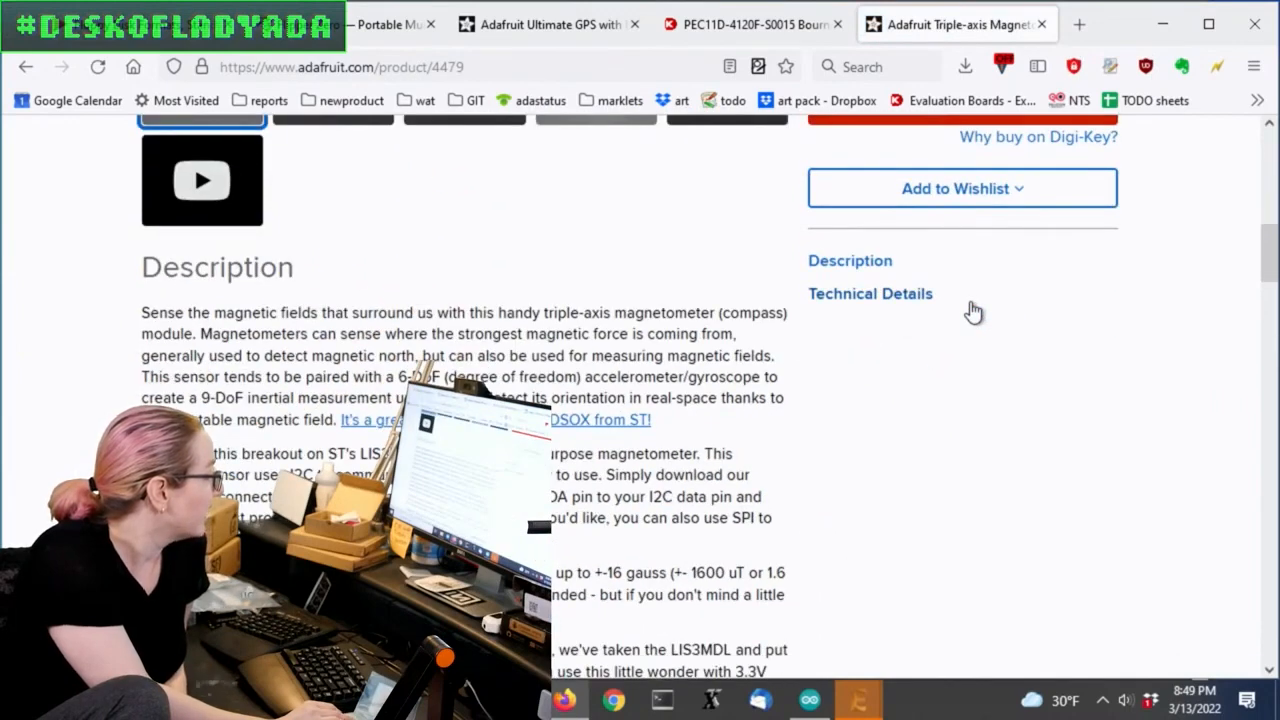
scroll("down", 3)
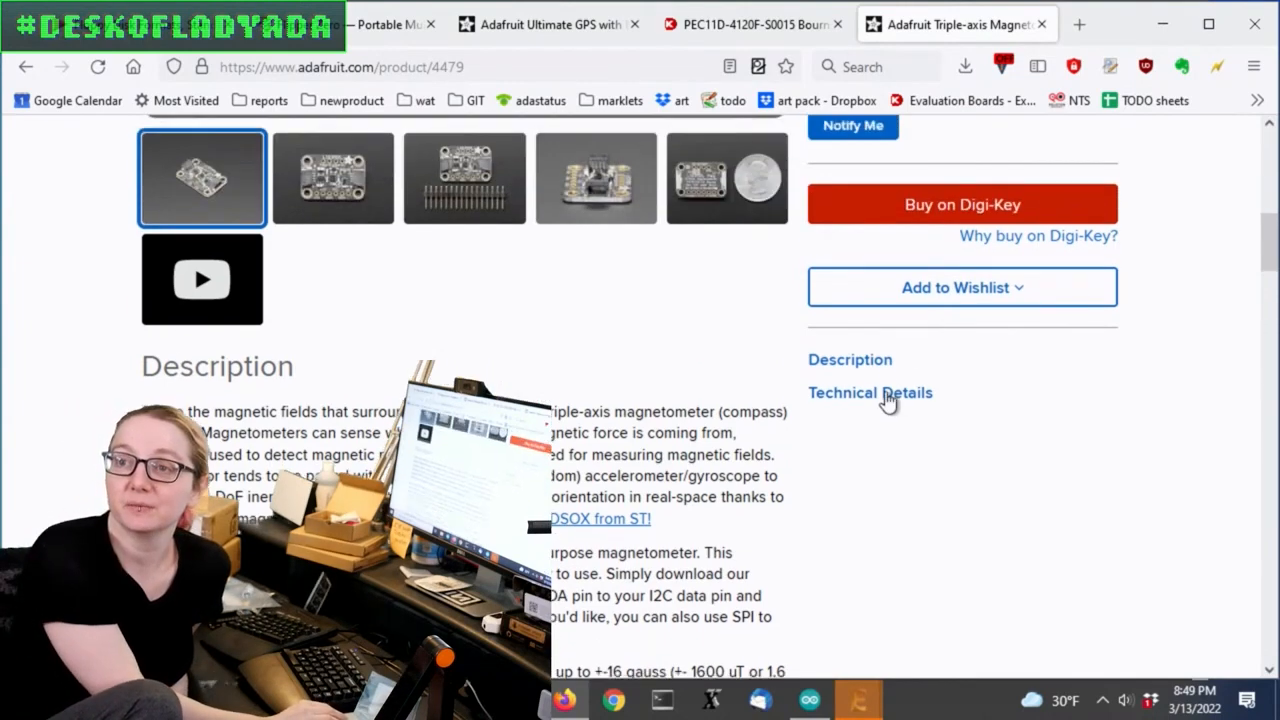
scroll("down", 3)
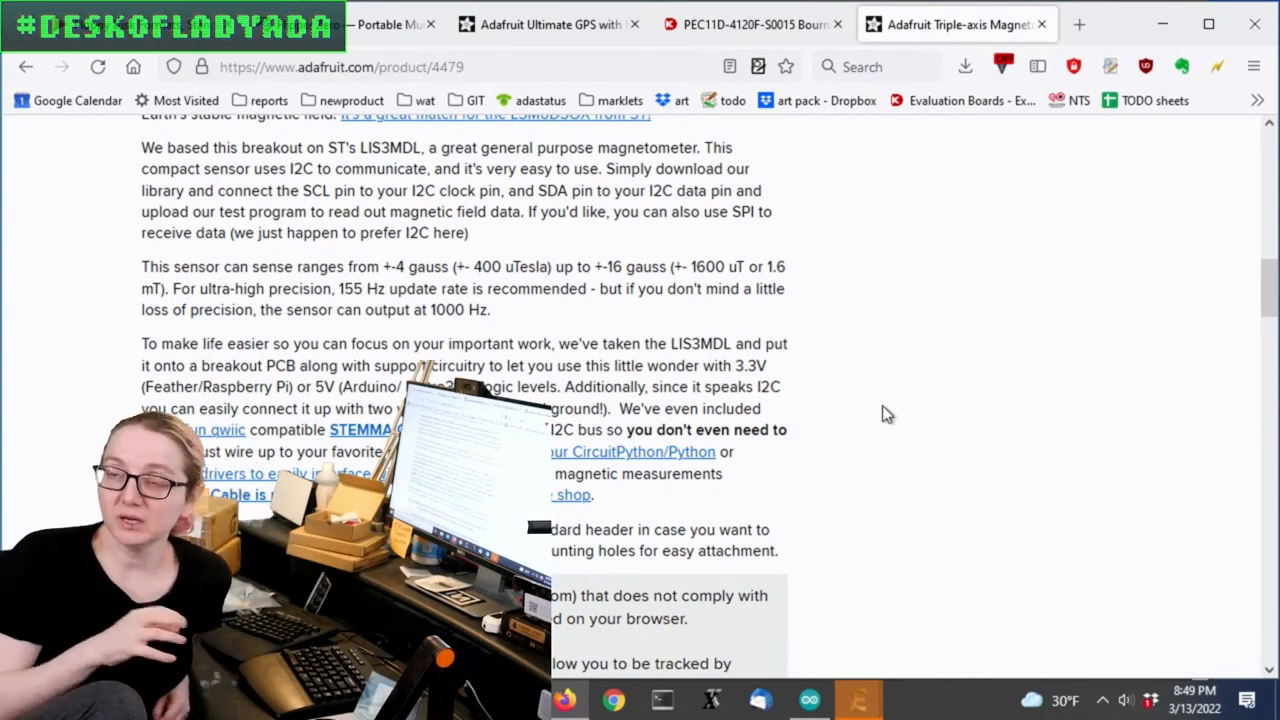
scroll("up", 3)
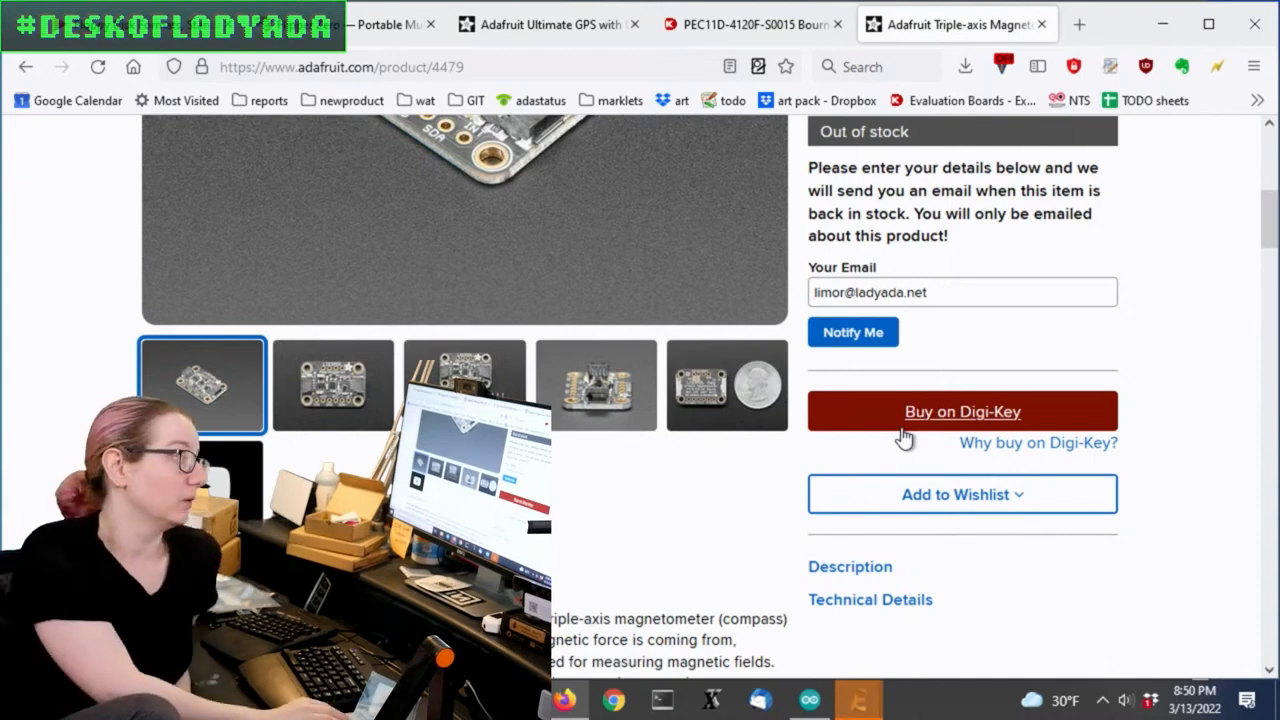
Scroll the out-of-stock LSM6DS33 + LIS3MDL 9-DoF IMU page and follow its Digi-Key buy link
scroll("up", 3)
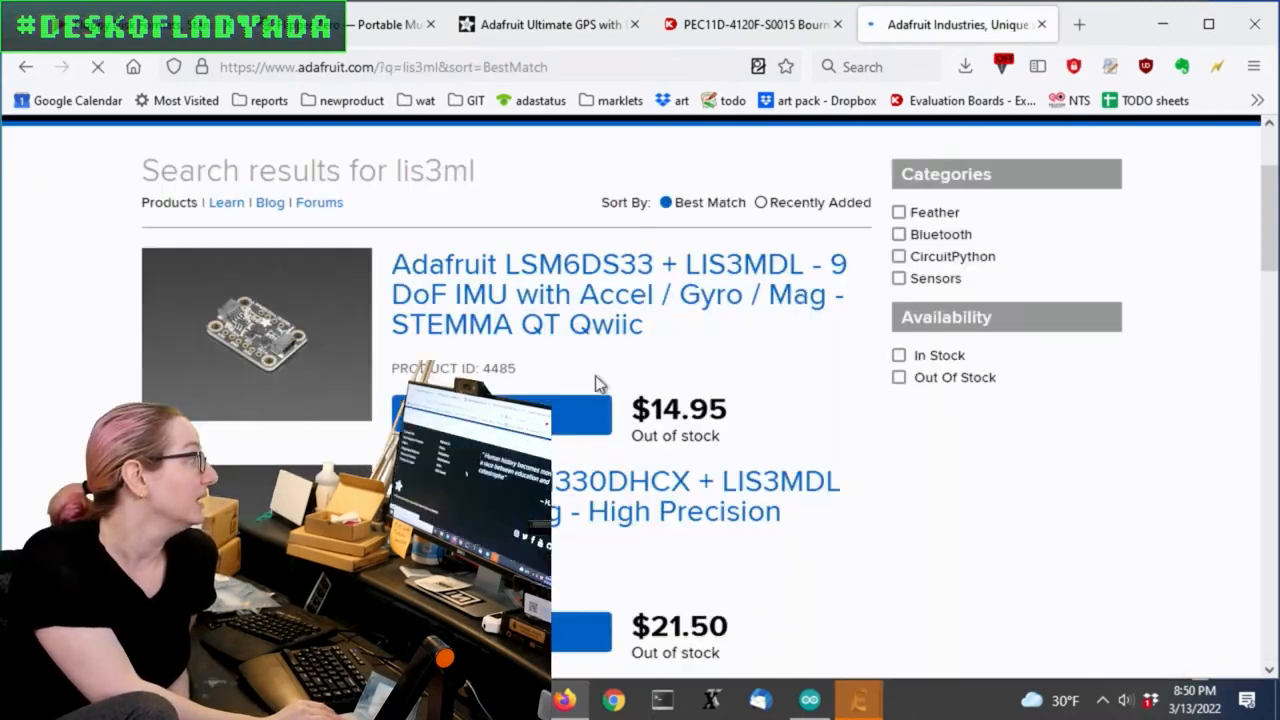
scroll("down", 3)
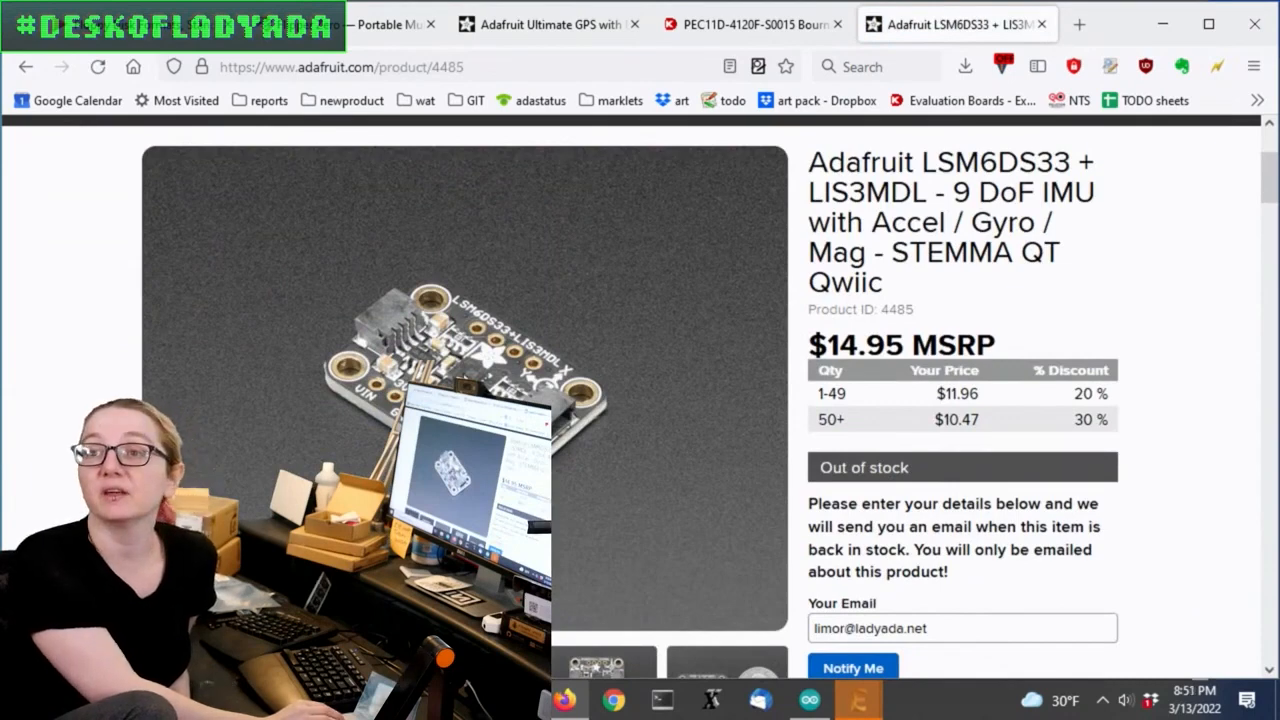
scroll("down", 3)
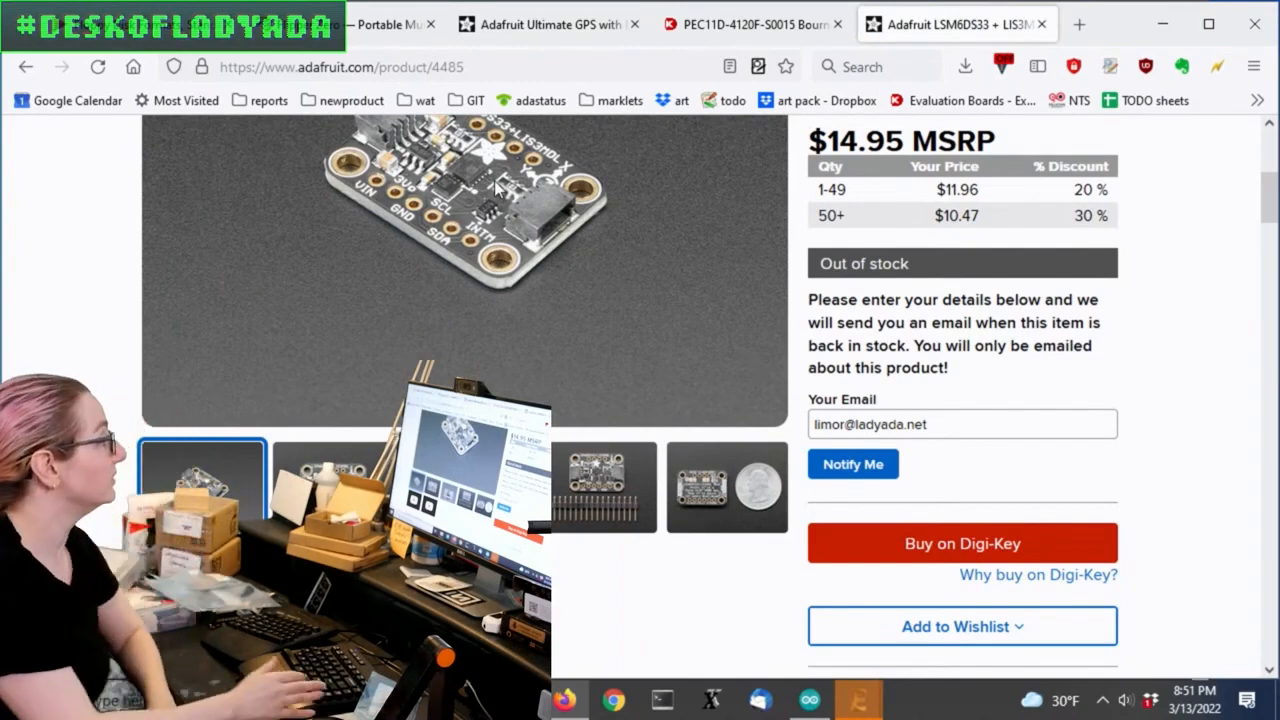
left_click(340, 67)
type("https://www.digikey.com")
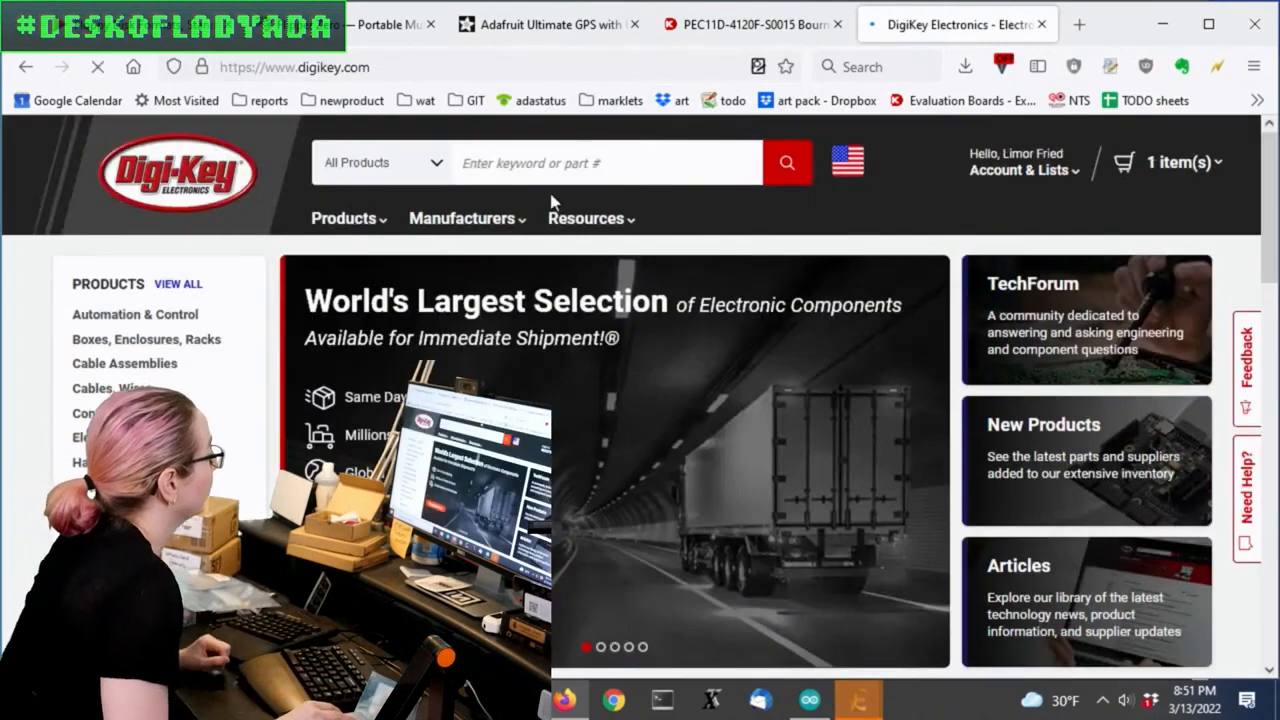
Search Digi-Key for lis3mdl, open LIS3MDLTR and check the 4000-unit ship date
left_click(605, 162)
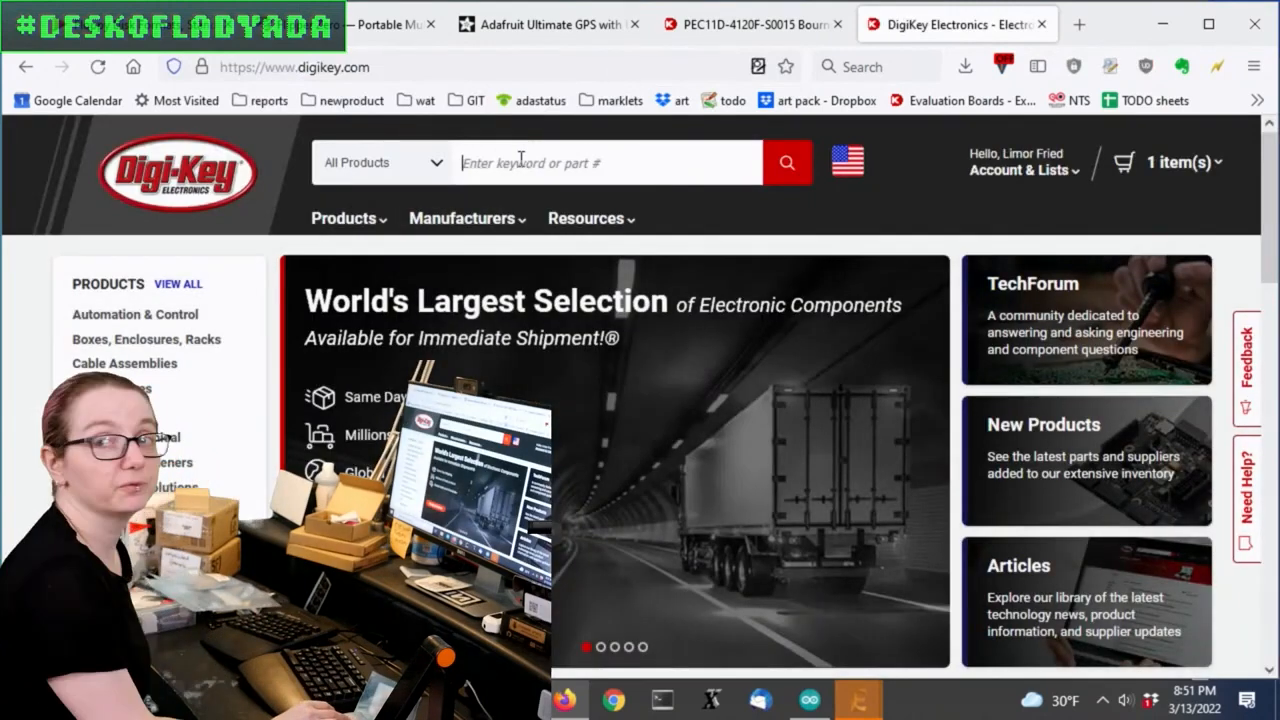
type("lis3mdl")
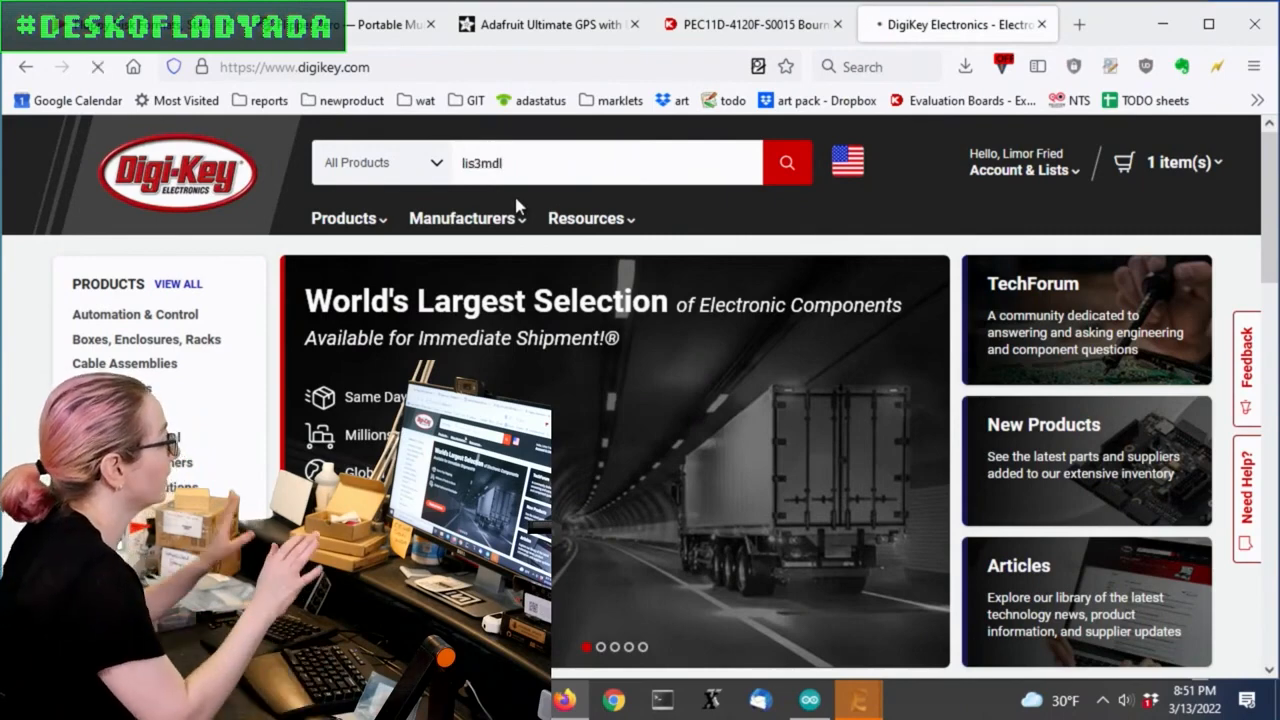
left_click(787, 162)
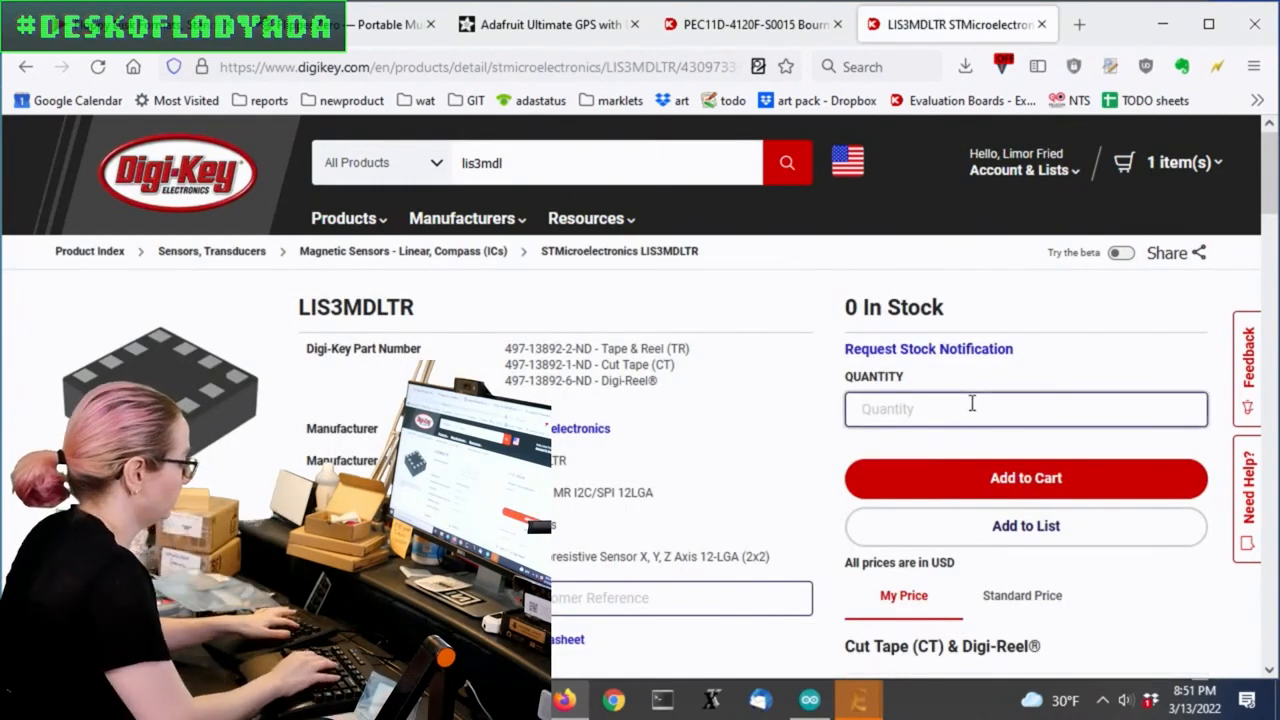
type("4000")
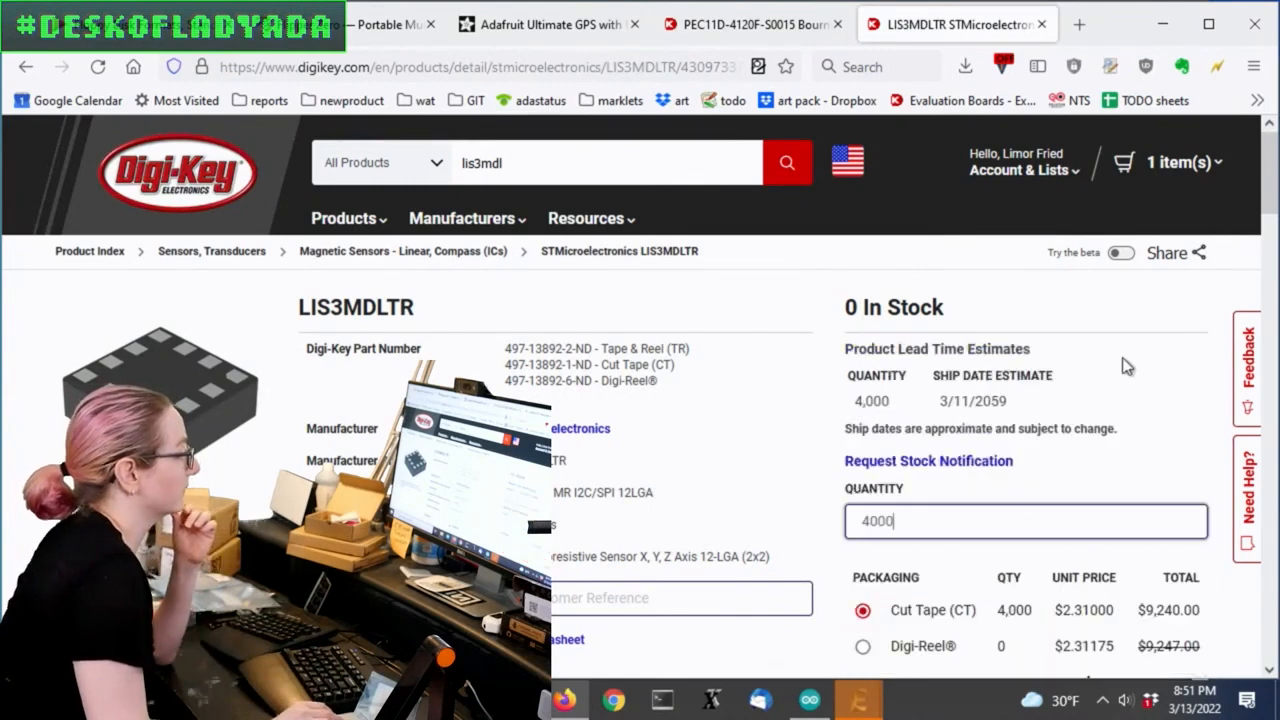
double_click(972, 401)
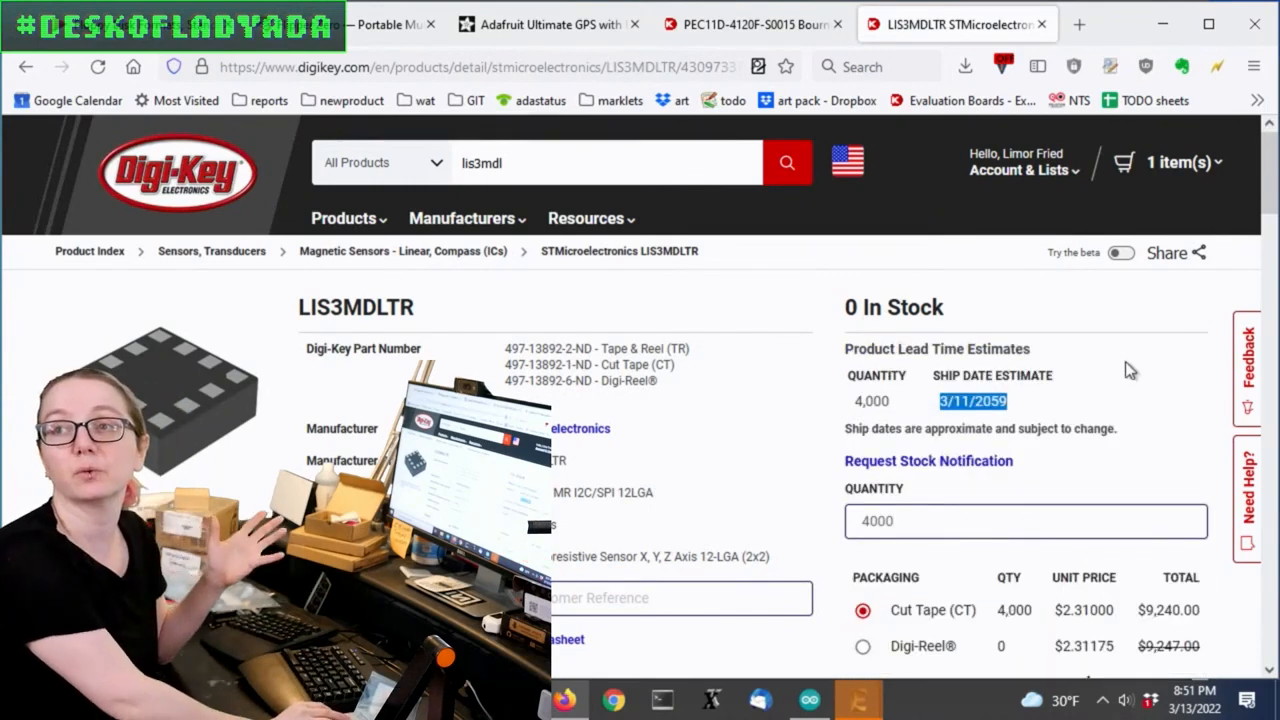
mouse_move(1152, 398)
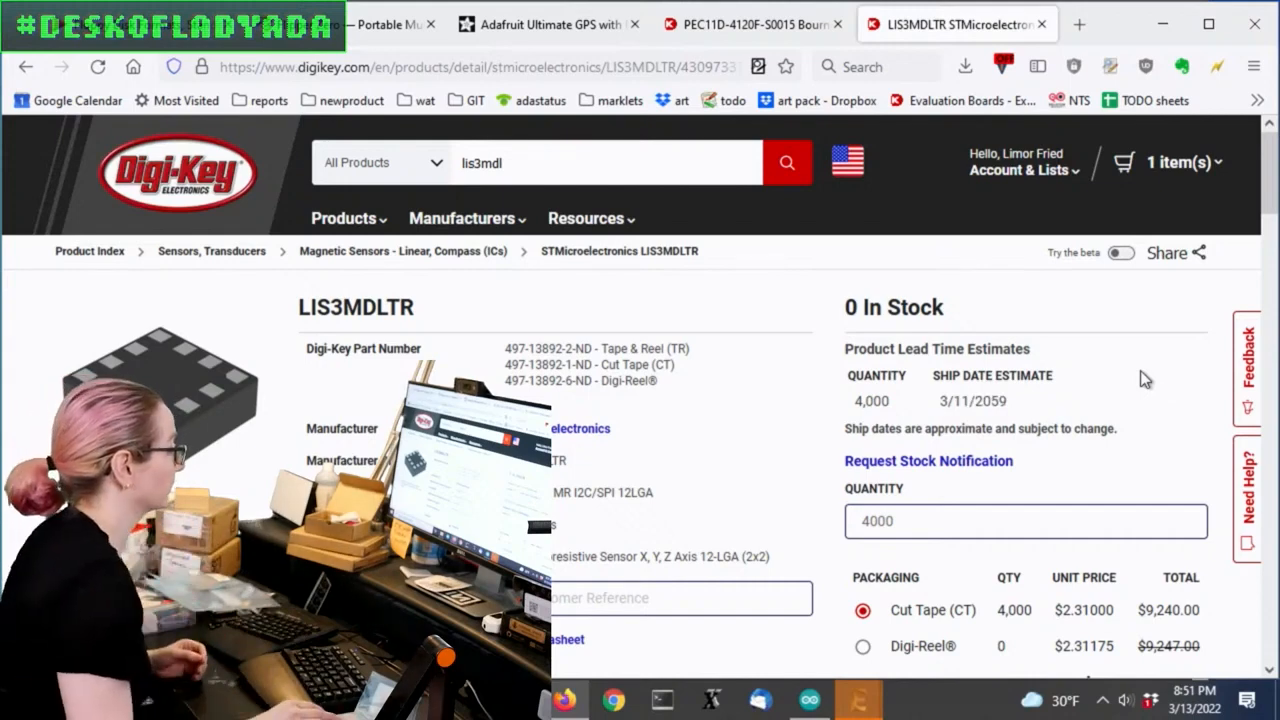
Tick the LIS3MDLTR's Technology, Axis and Mounting Type attributes, leaving 10 matches
scroll("down", 3)
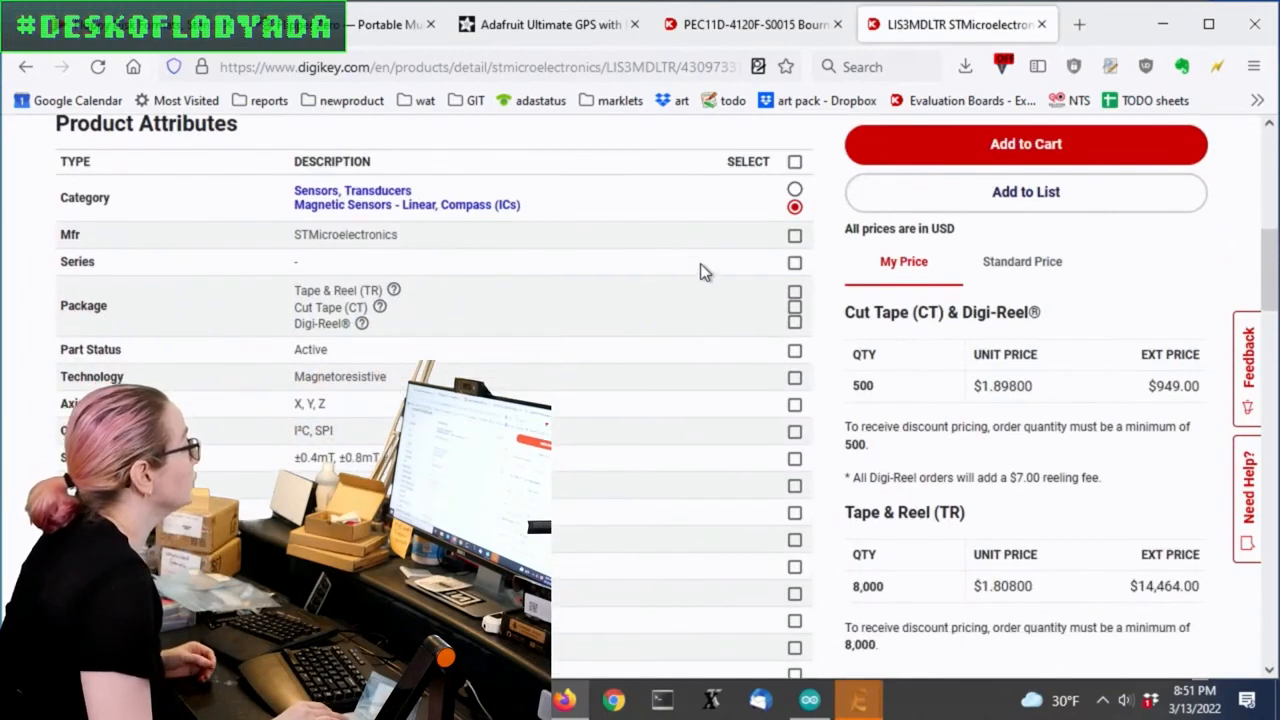
scroll("down", 3)
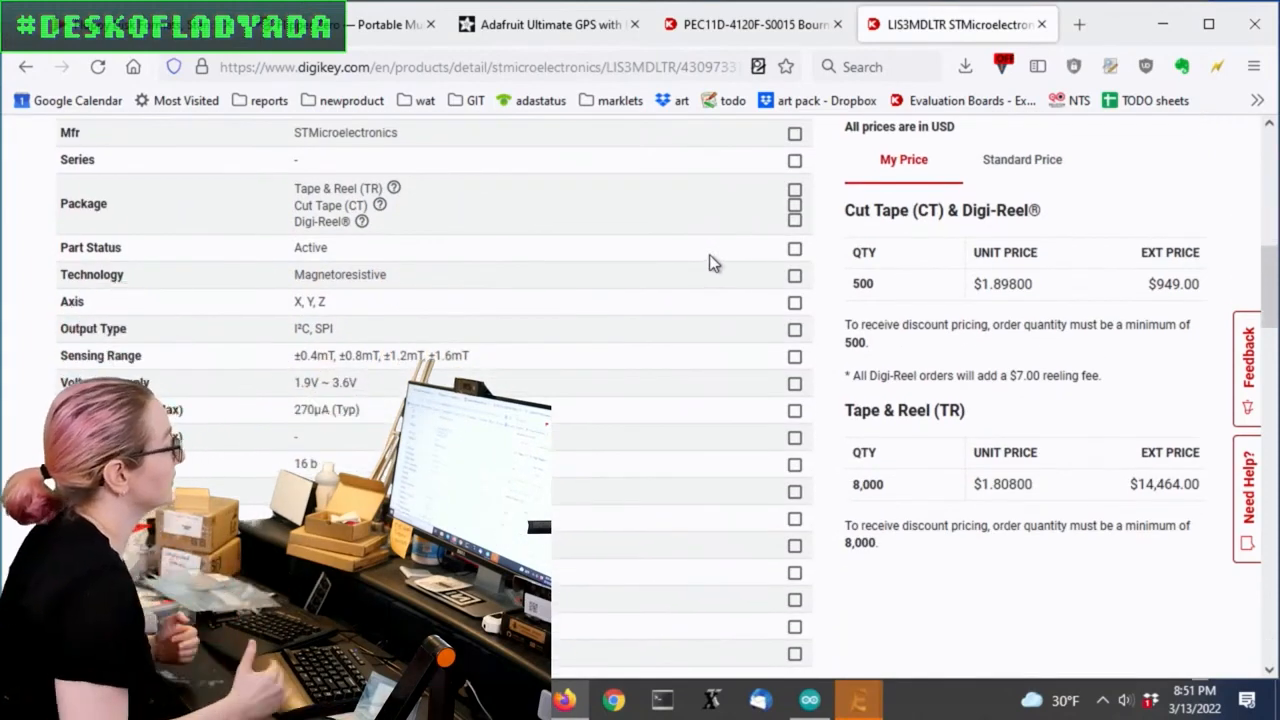
mouse_move(797, 277)
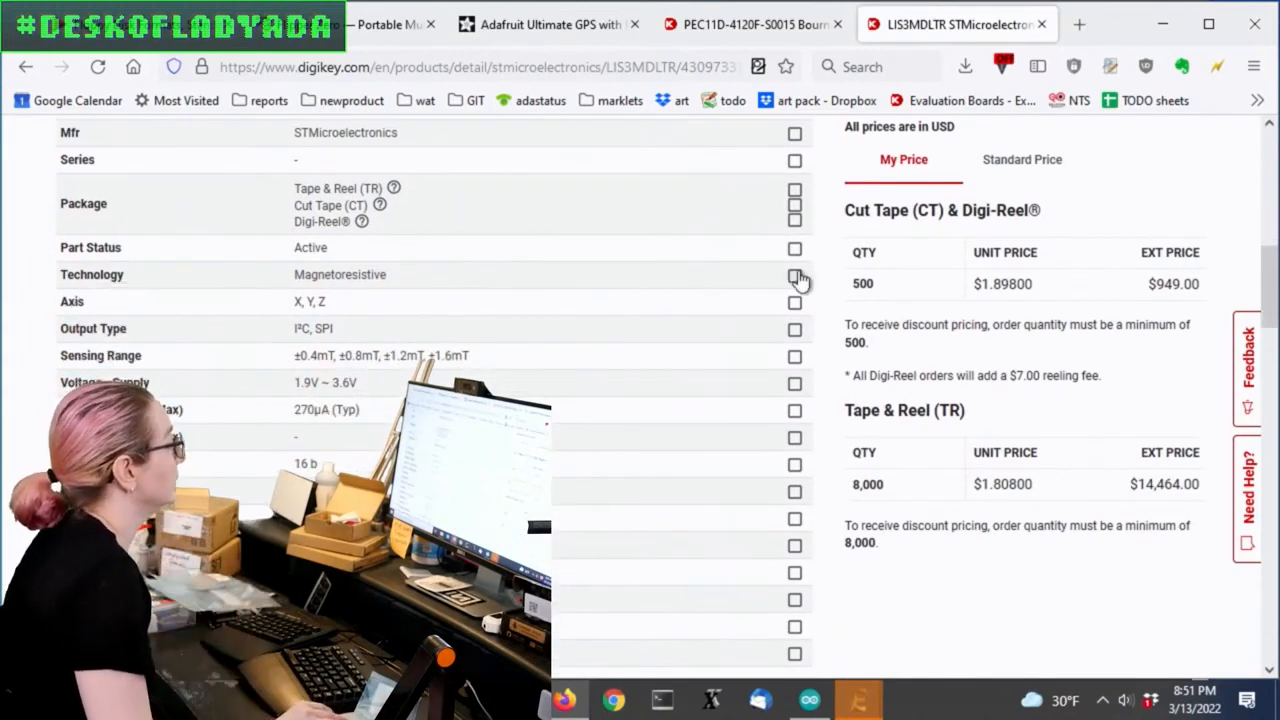
left_click(795, 277)
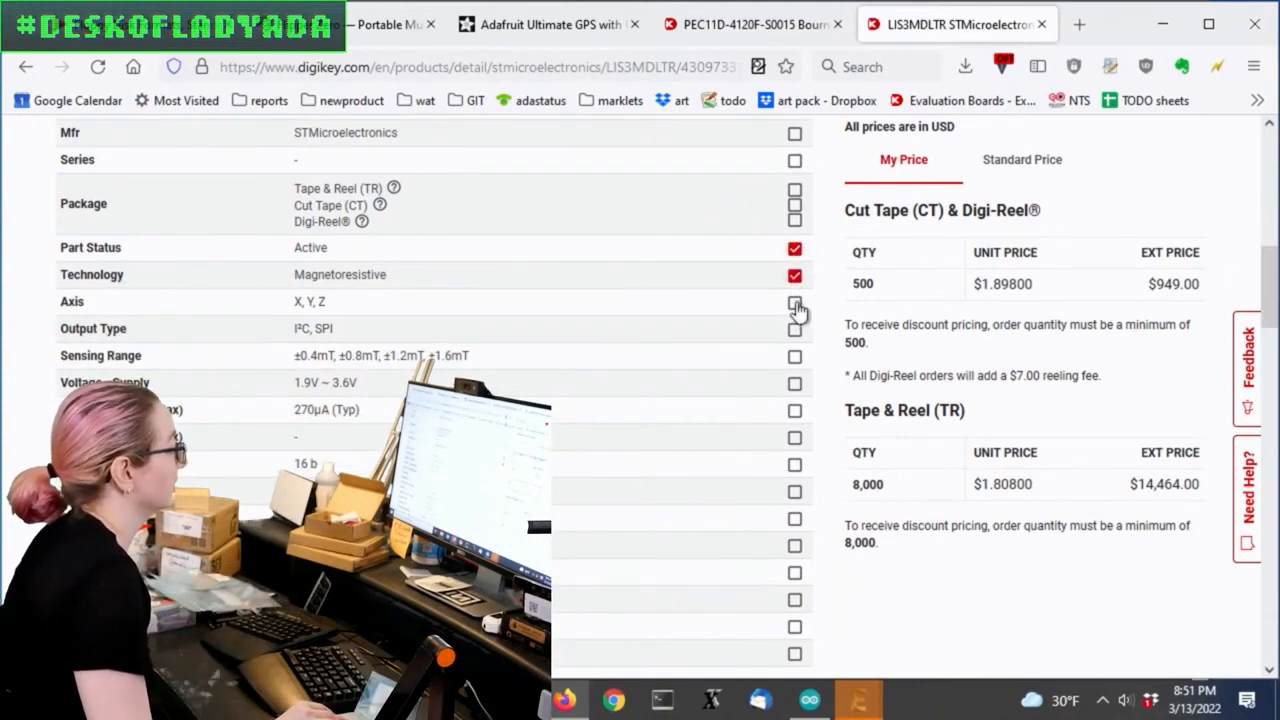
left_click(794, 302)
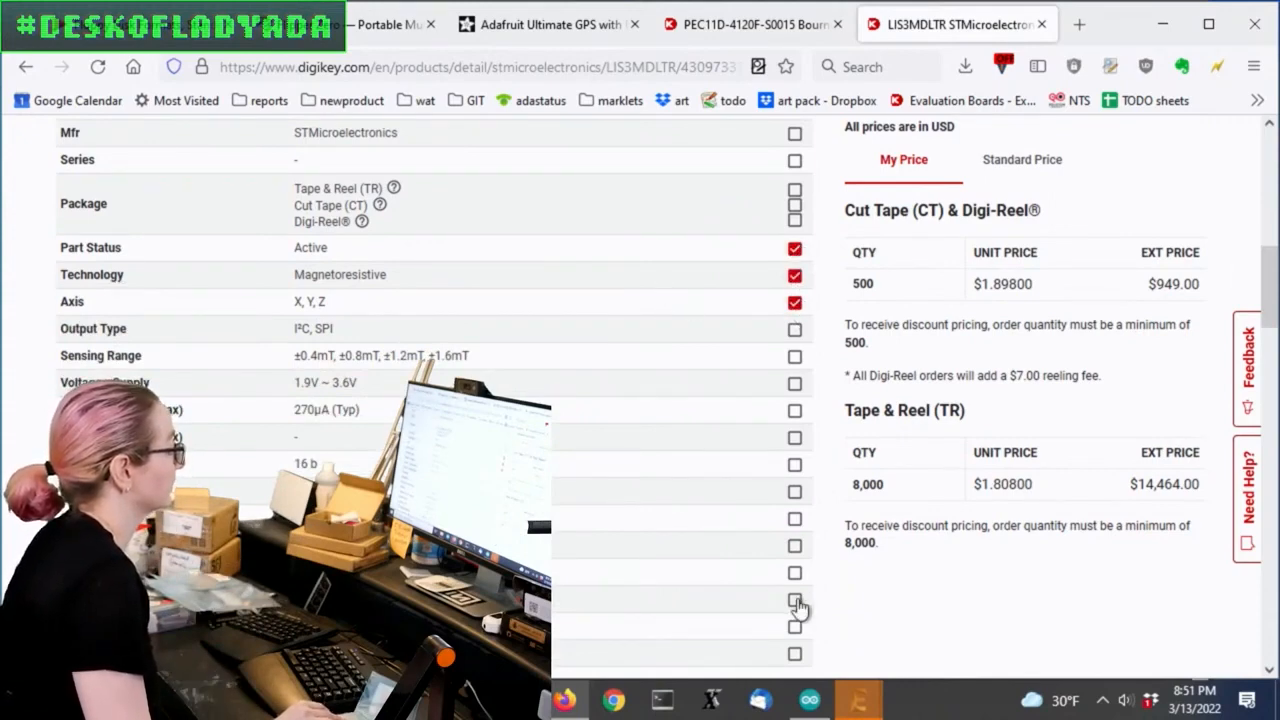
left_click(794, 600)
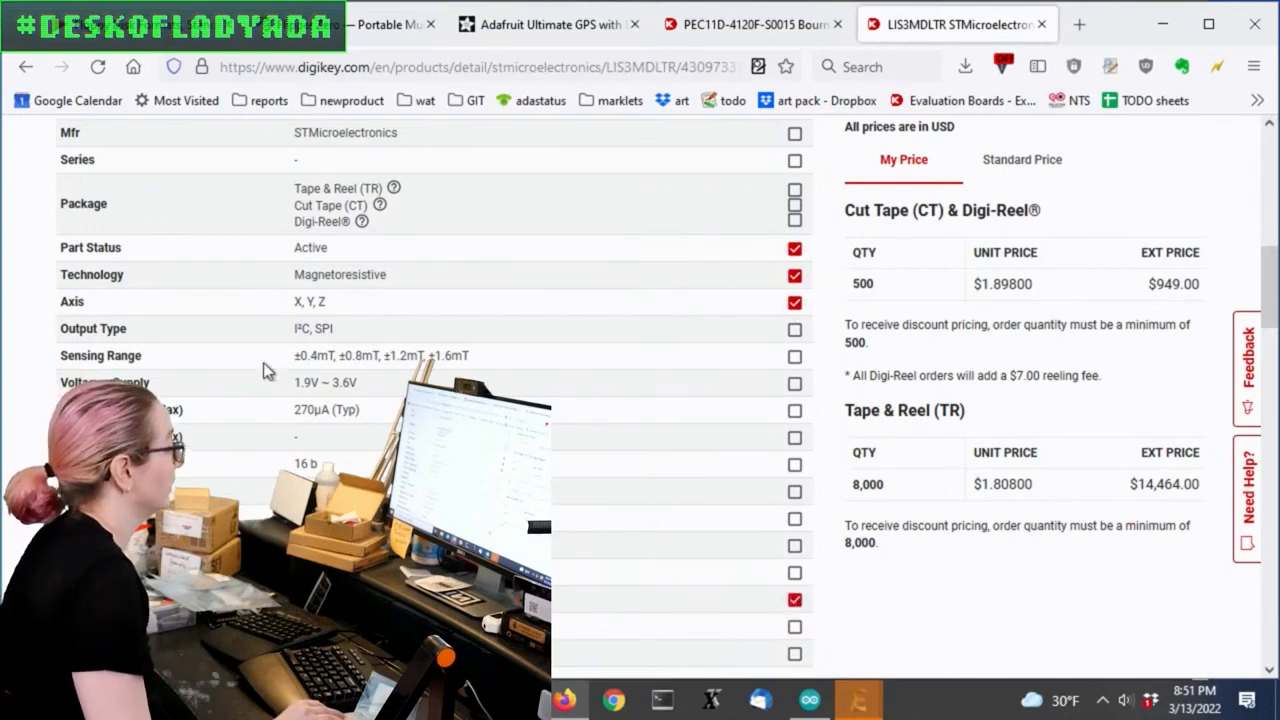
scroll("down", 3)
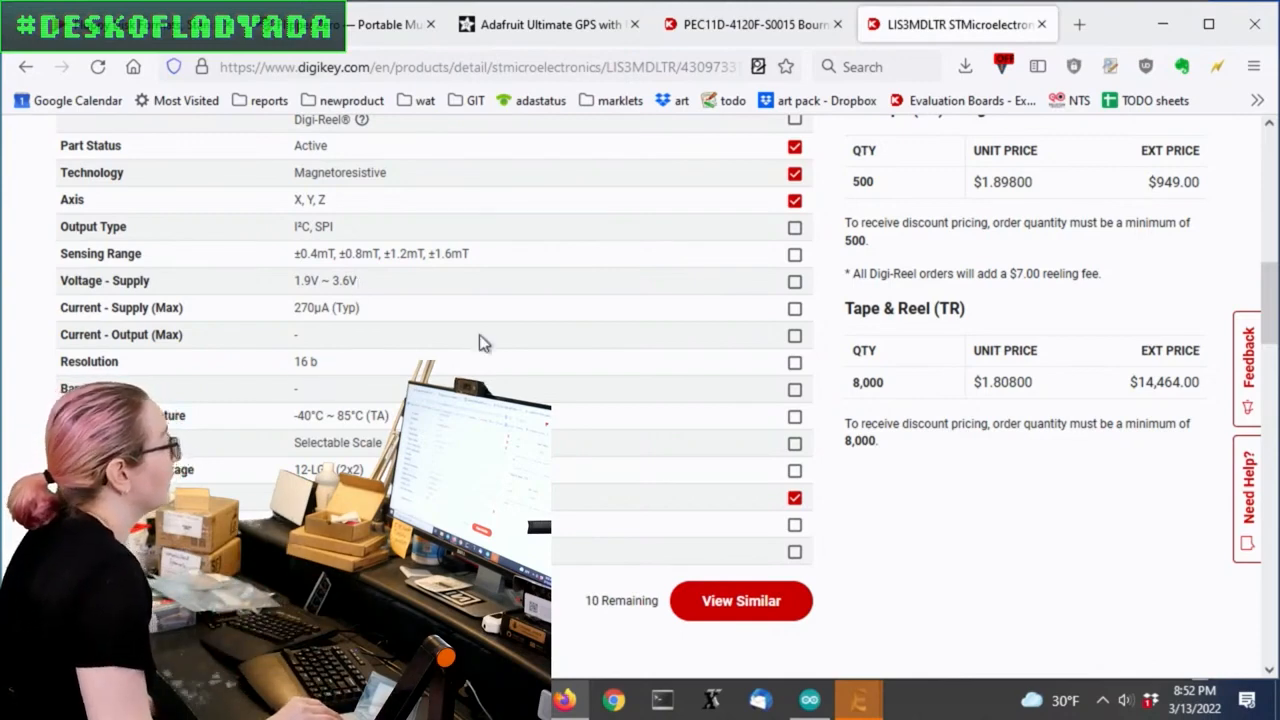
scroll("up", 3)
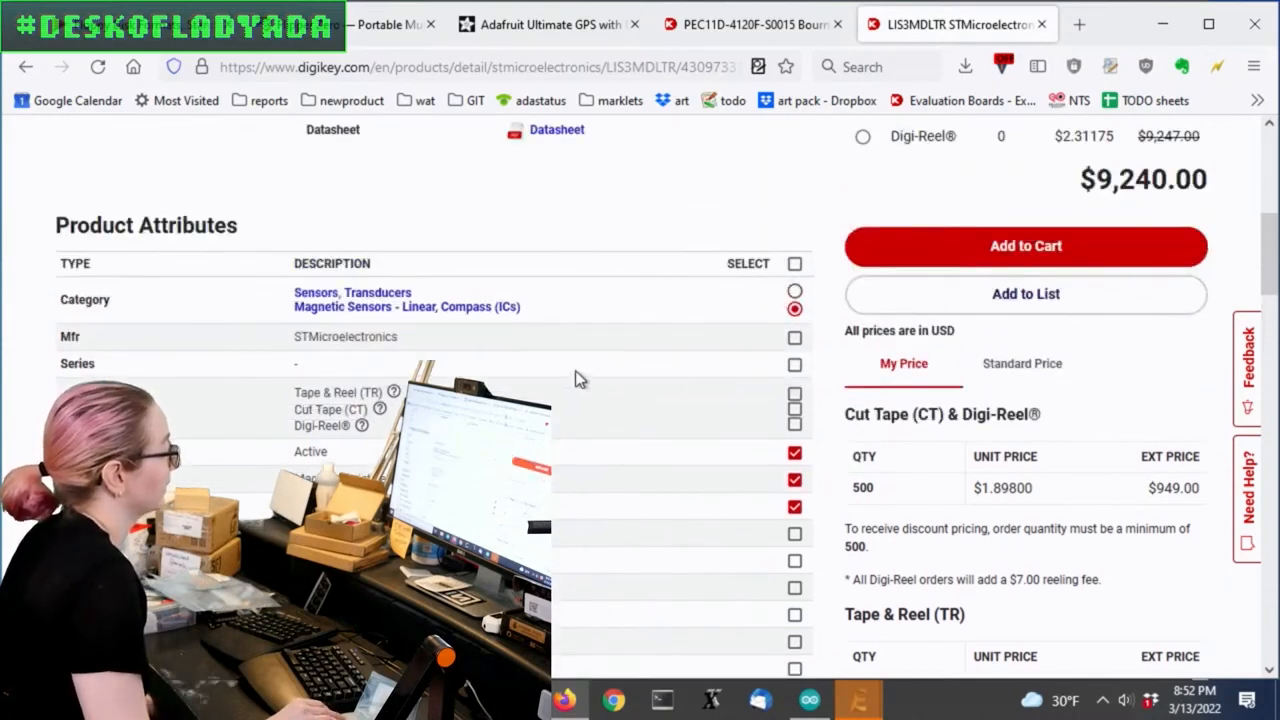
scroll("down", 3)
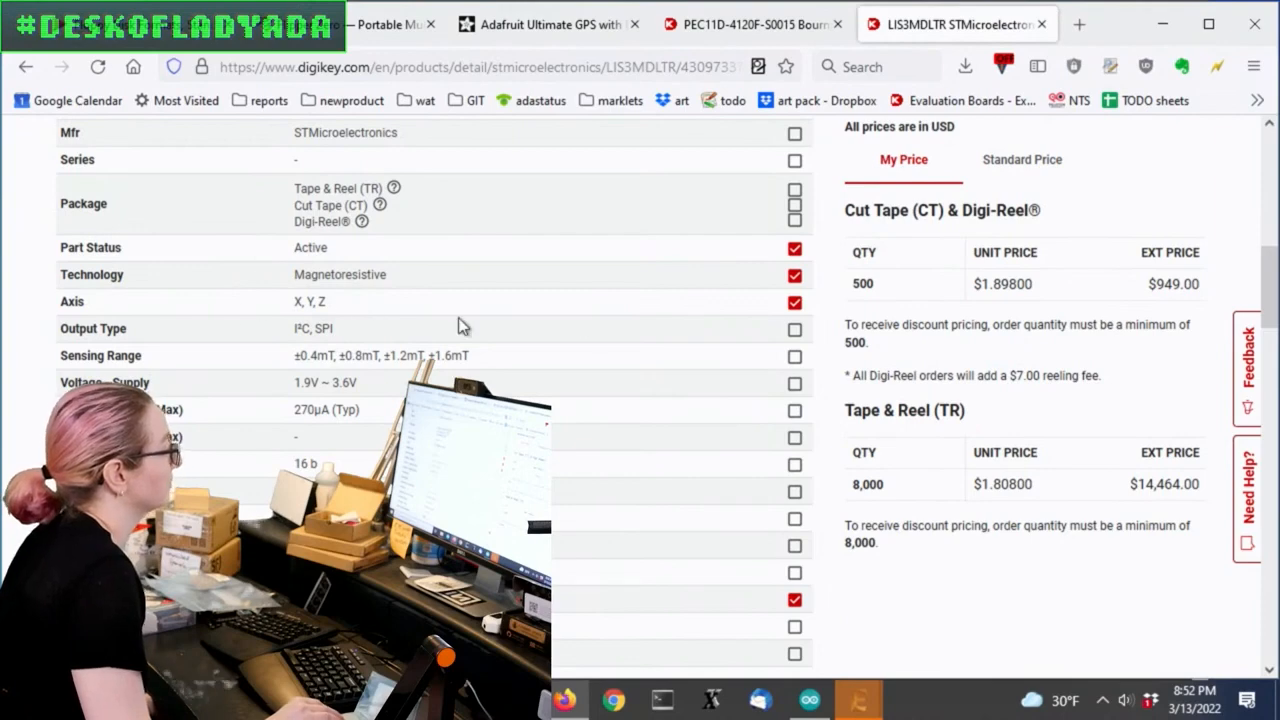
scroll("down", 3)
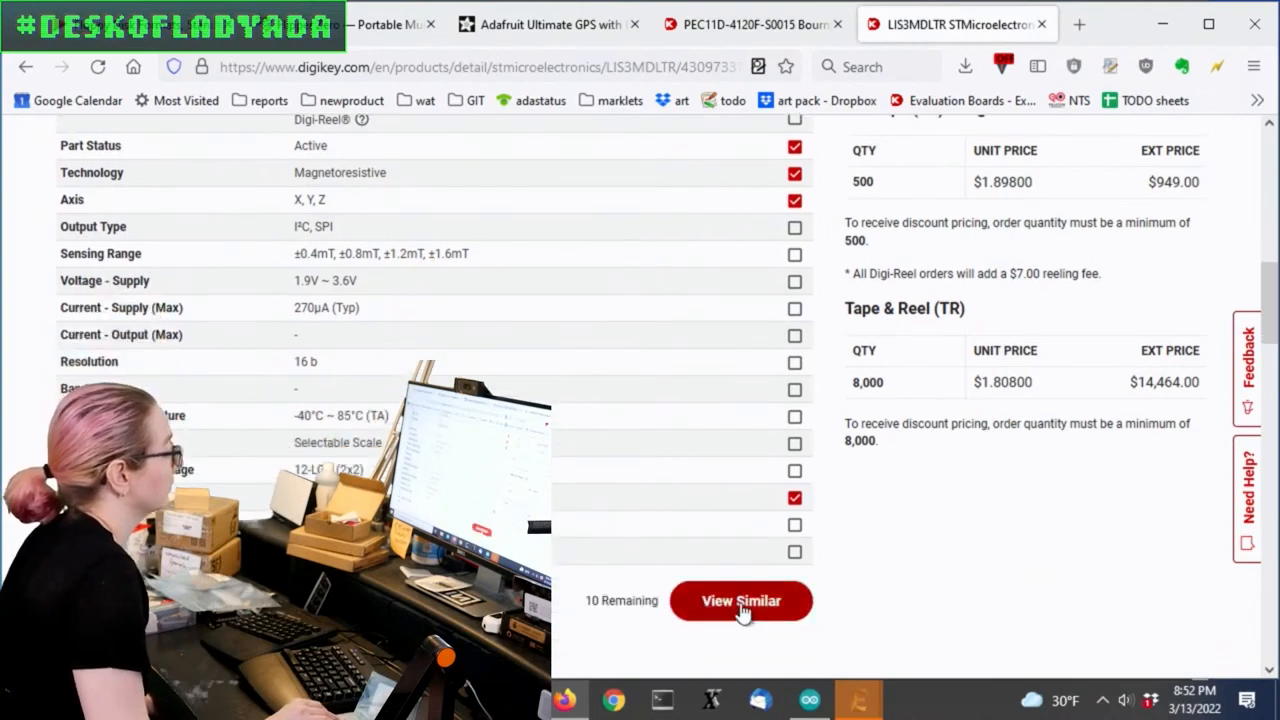
List parts similar to LIS3MDLTR, expand More Filters and review Output Type, Sensing Range, Voltage
left_click(741, 601)
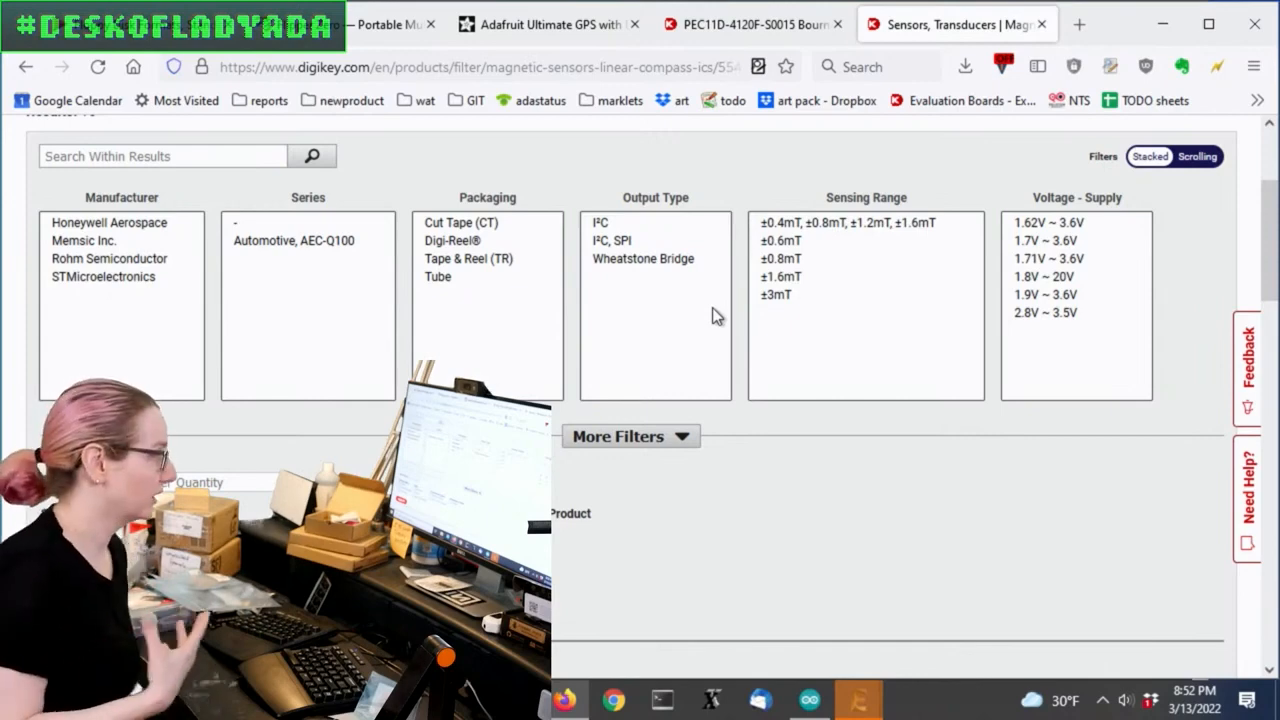
mouse_move(965, 312)
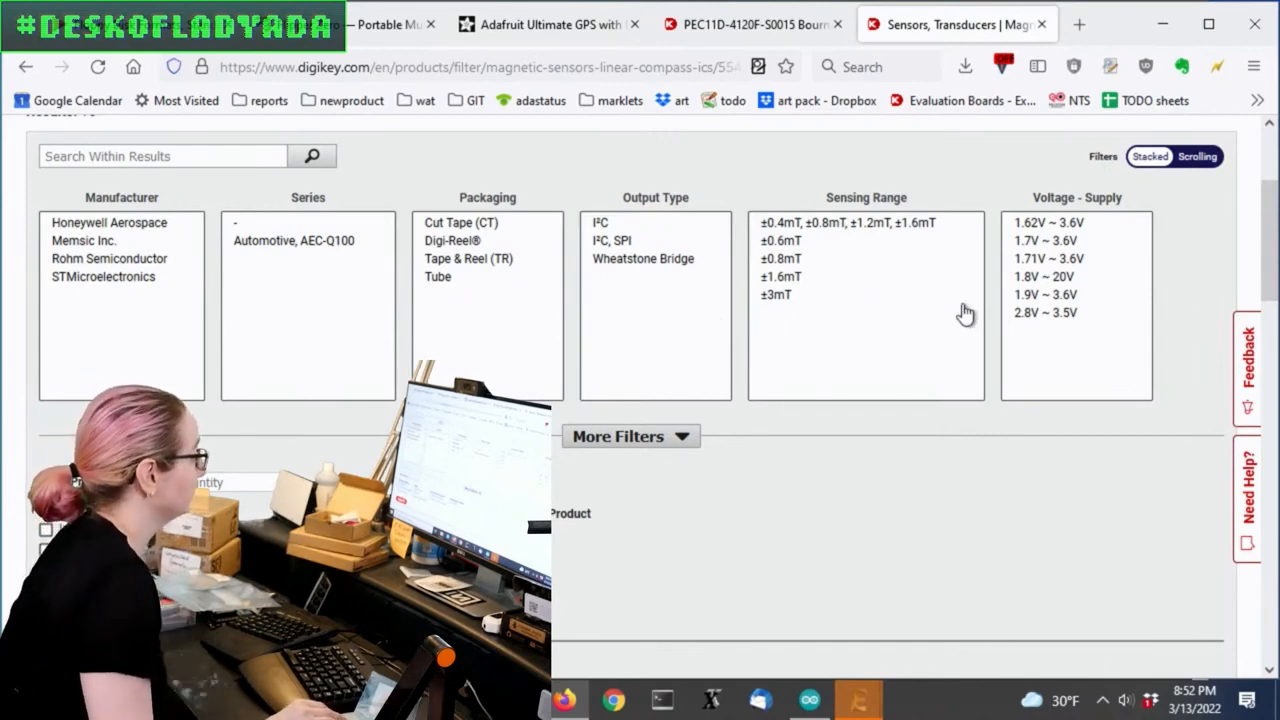
left_click(619, 436)
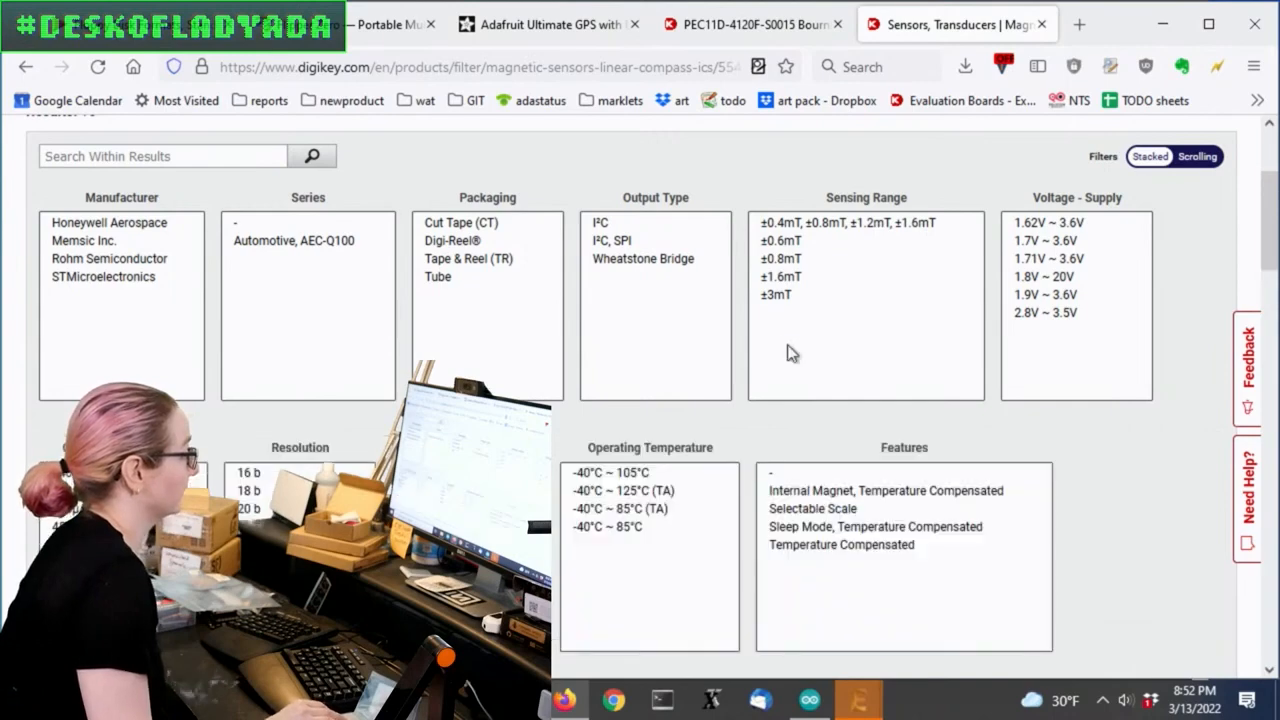
scroll("down", 3)
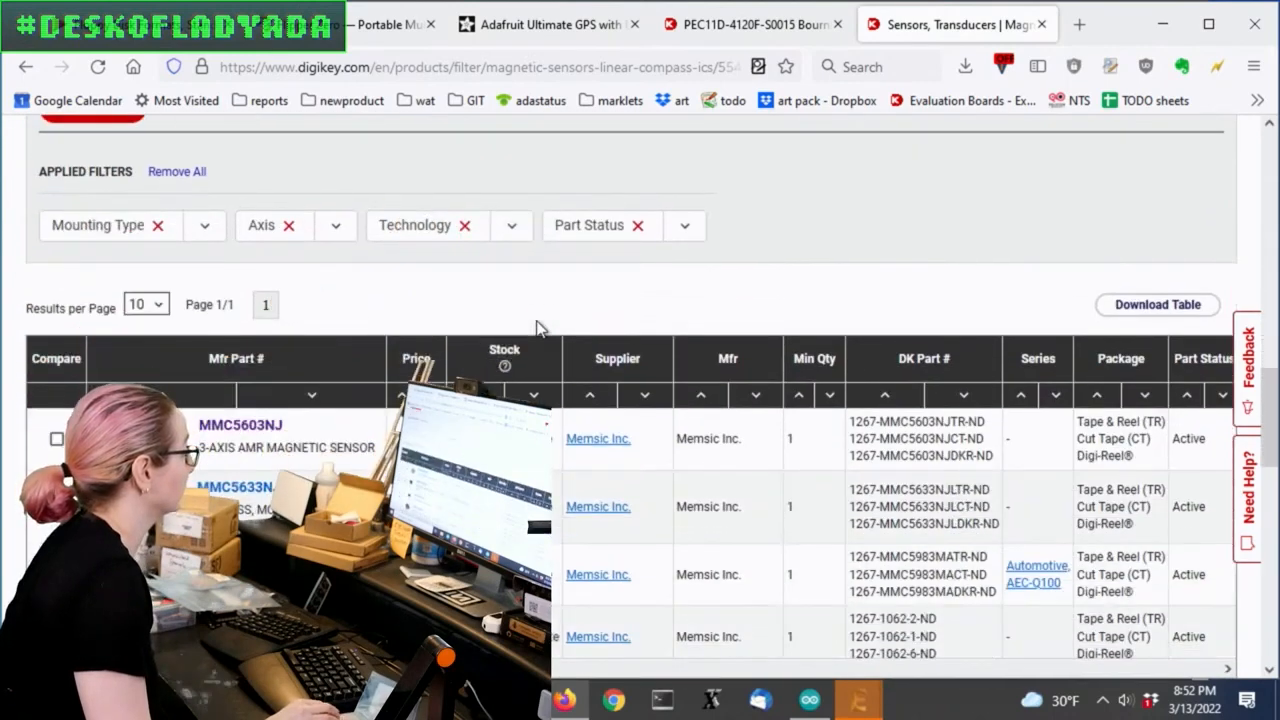
scroll("up", 3)
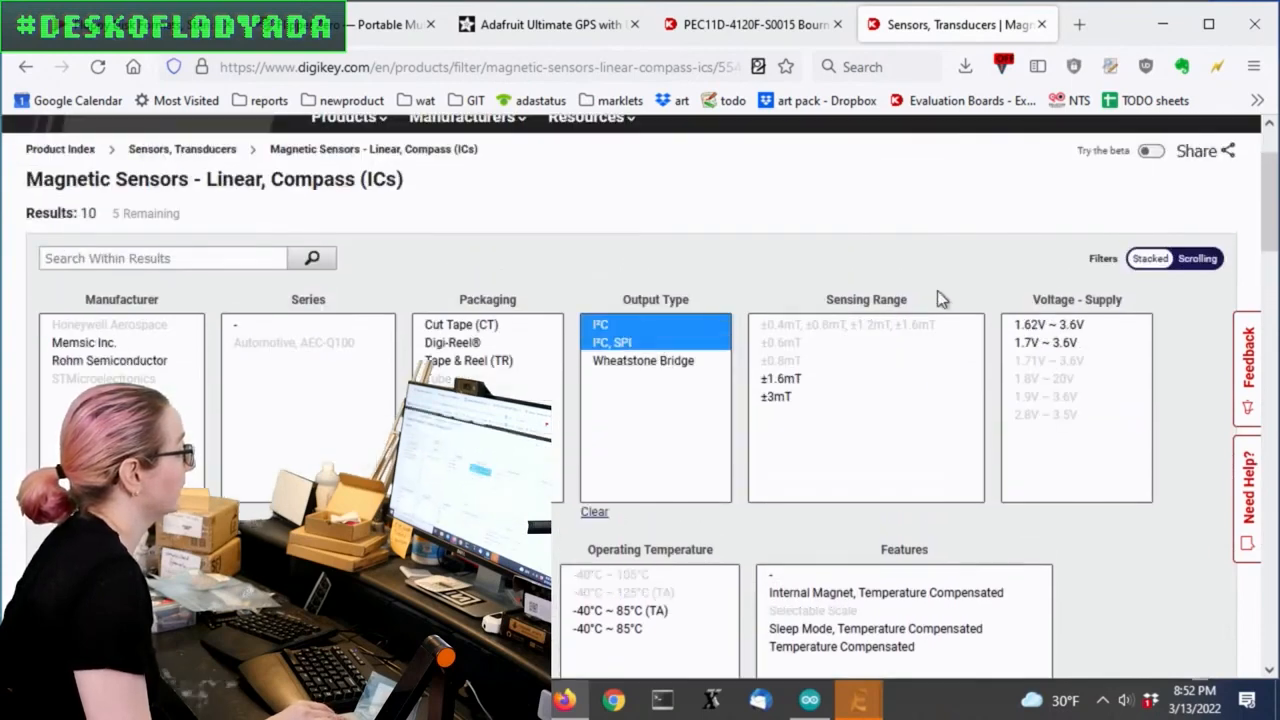
scroll("down", 3)
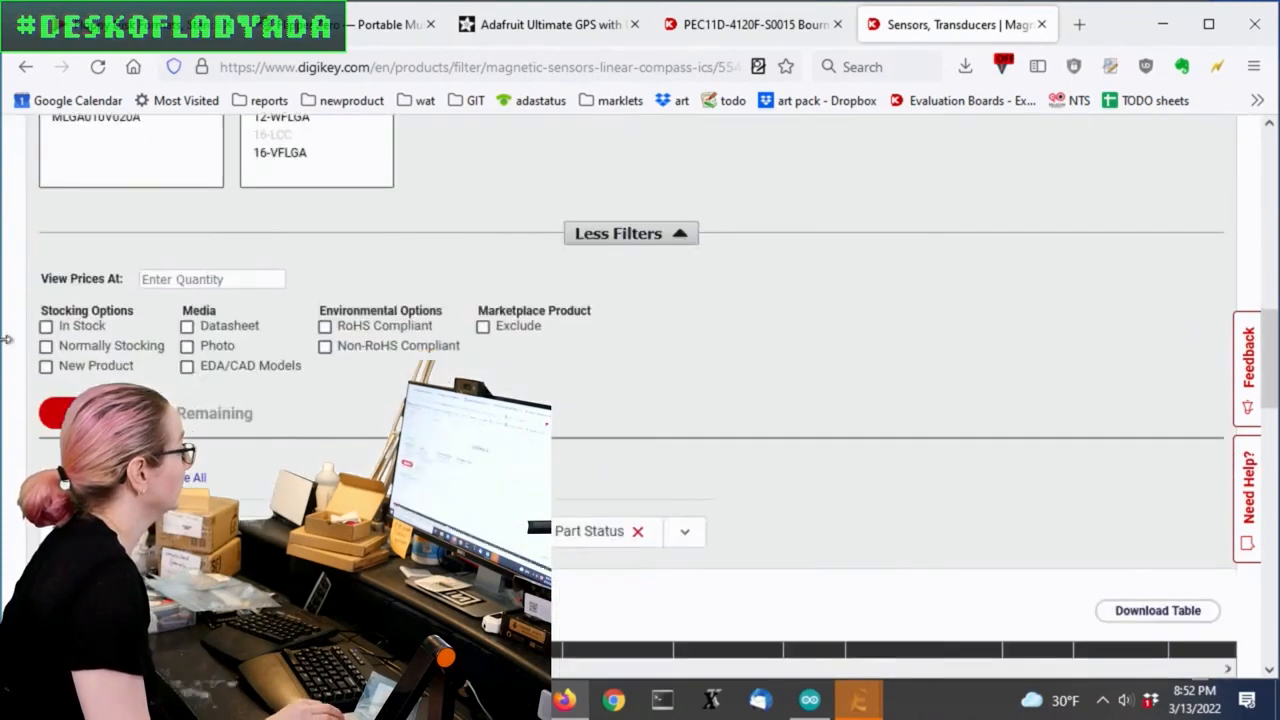
scroll("up", 3)
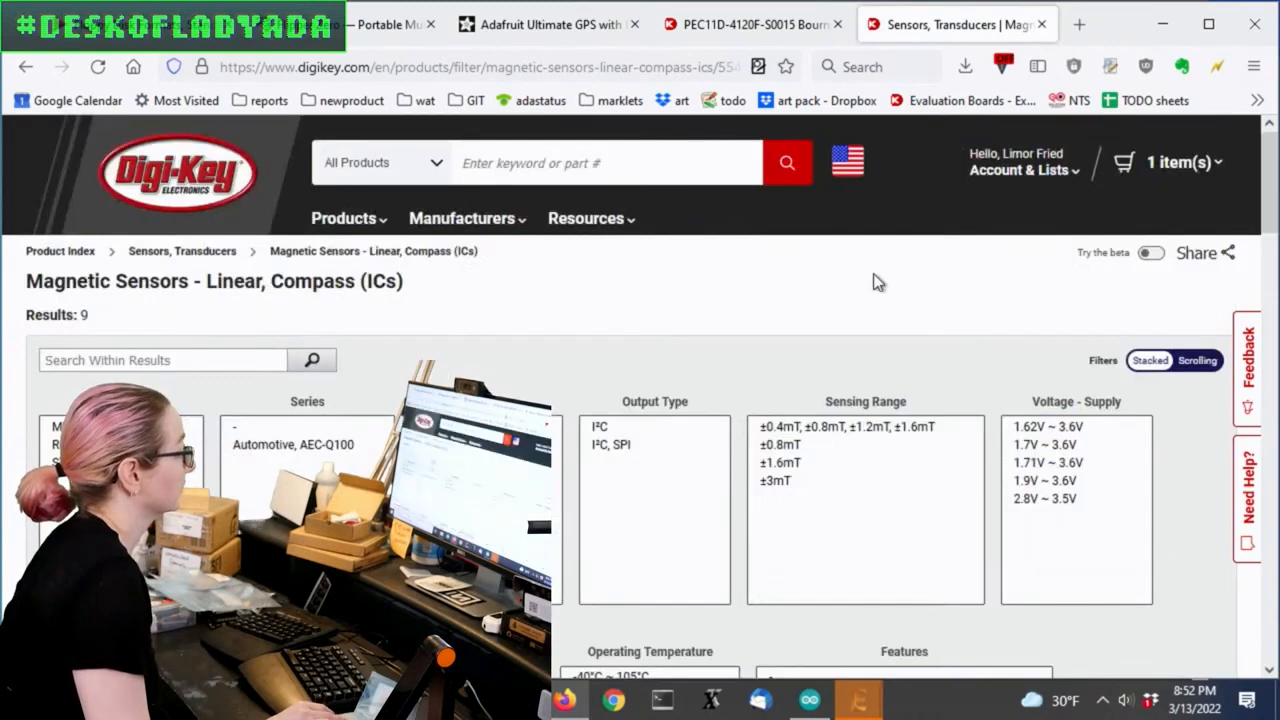
scroll("down", 3)
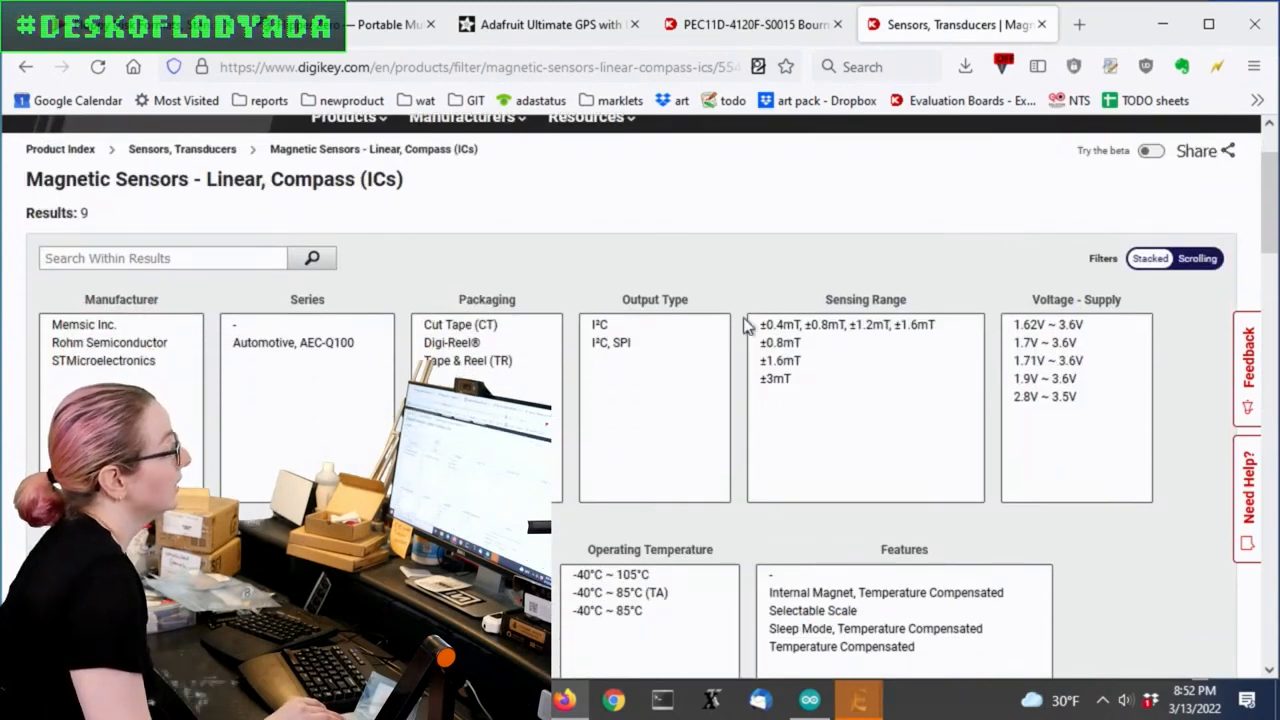
mouse_move(885, 333)
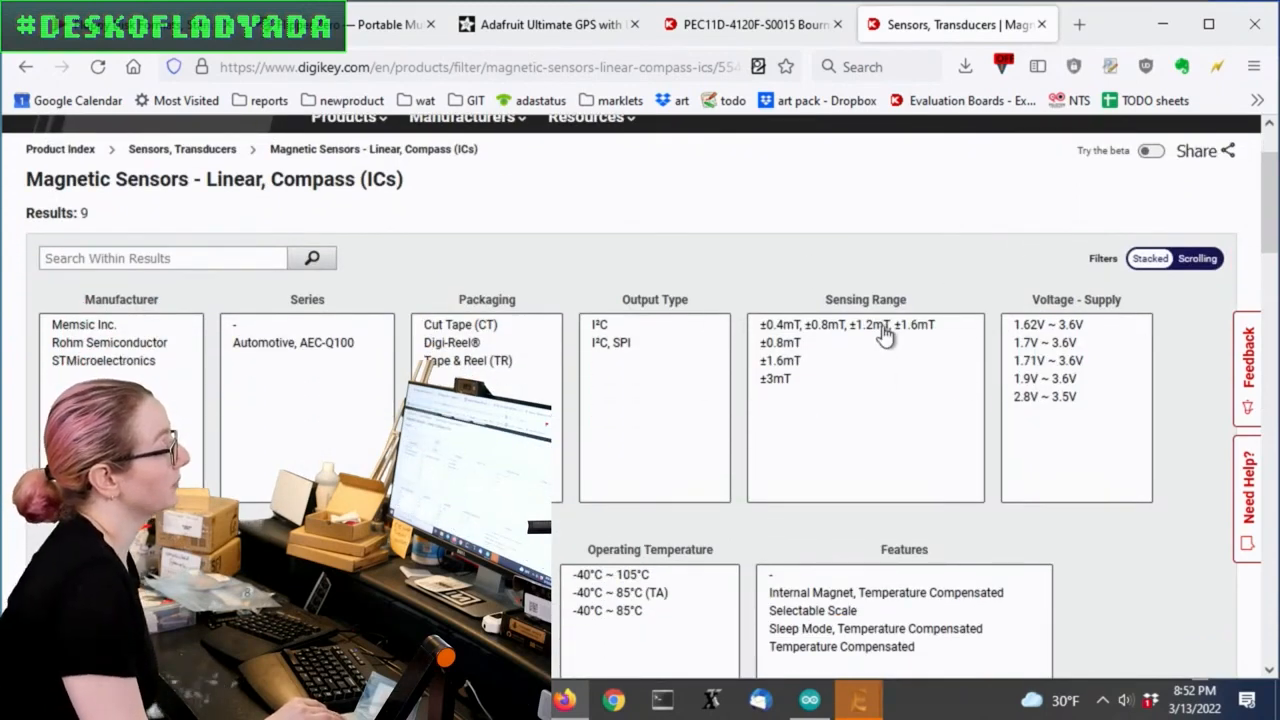
mouse_move(922, 343)
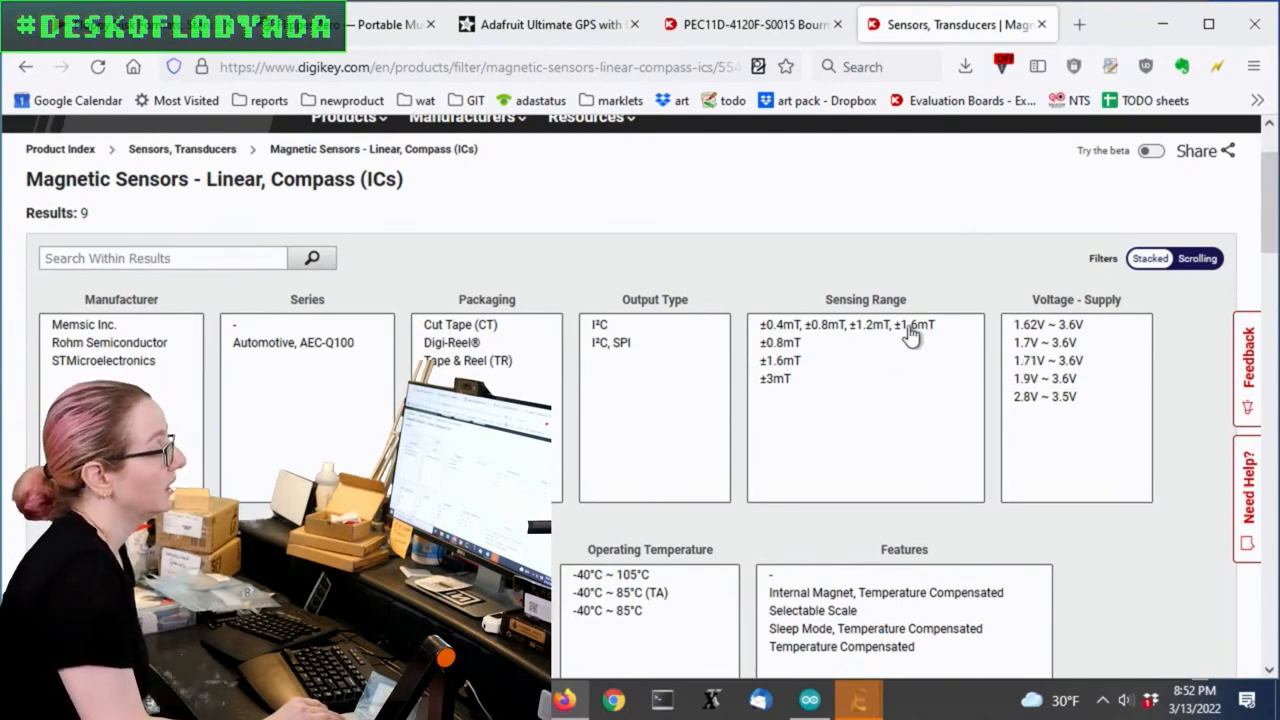
mouse_move(910, 332)
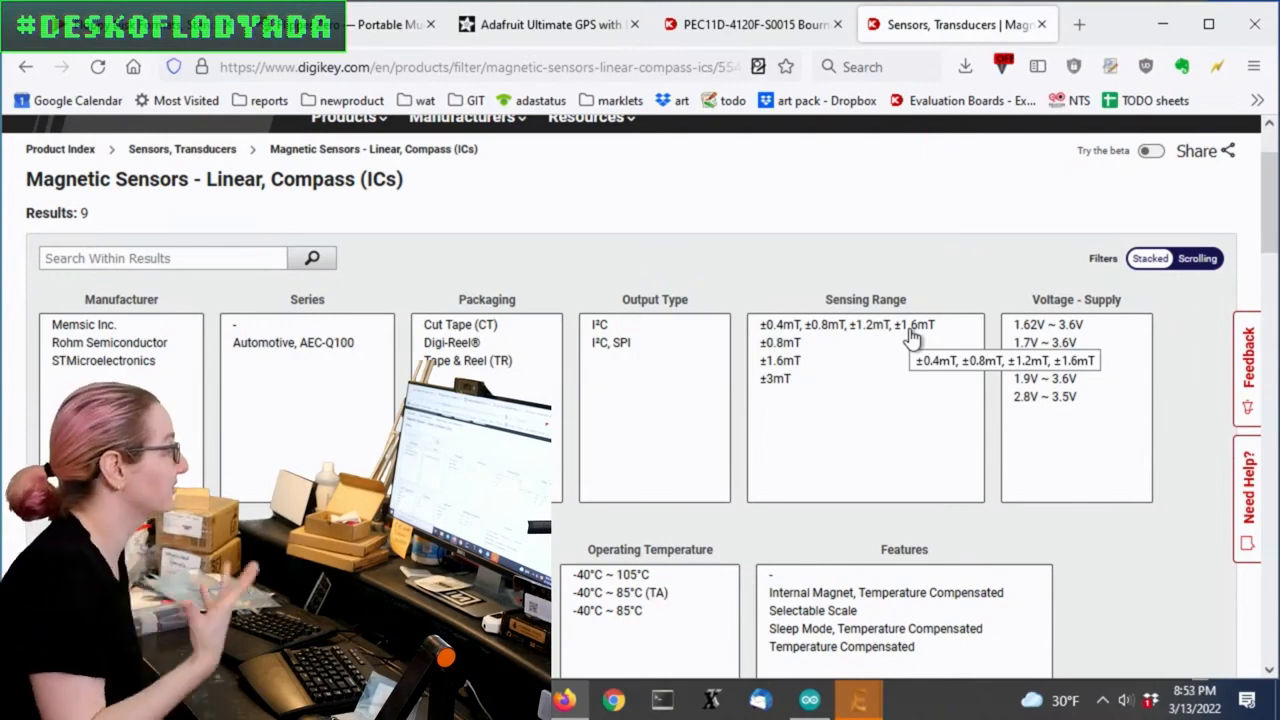
mouse_move(1147, 386)
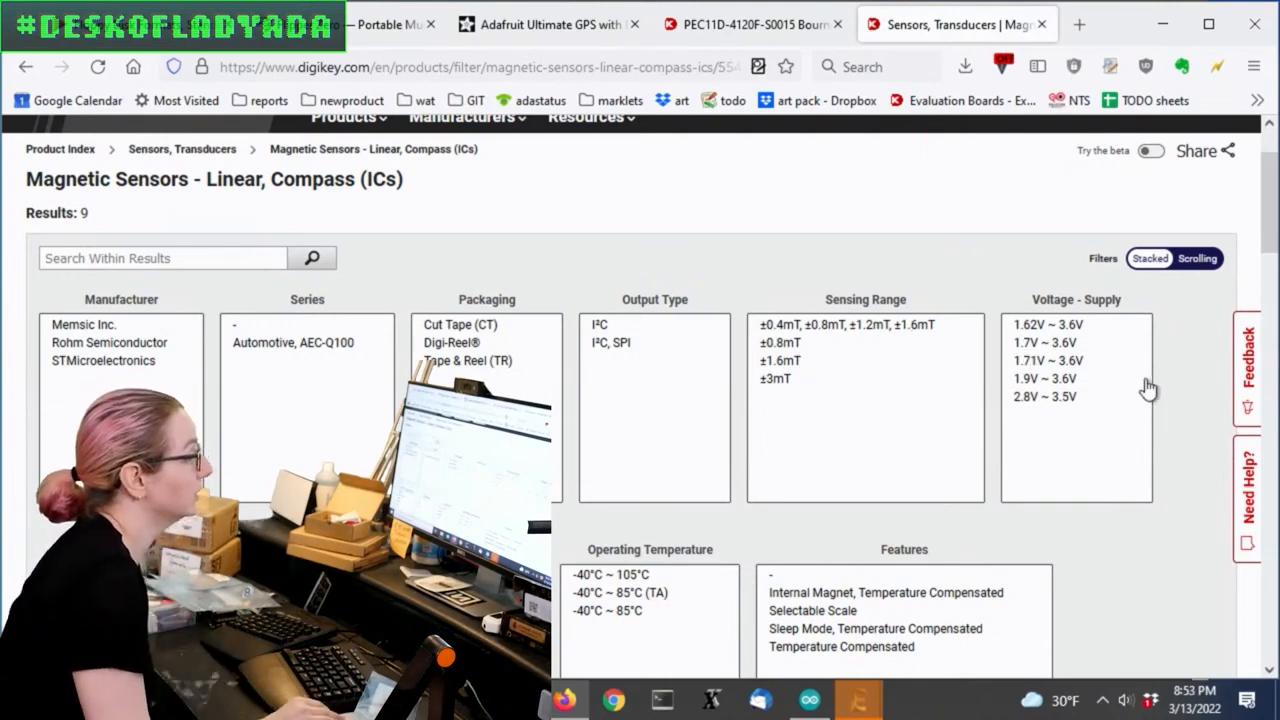
mouse_move(1070, 343)
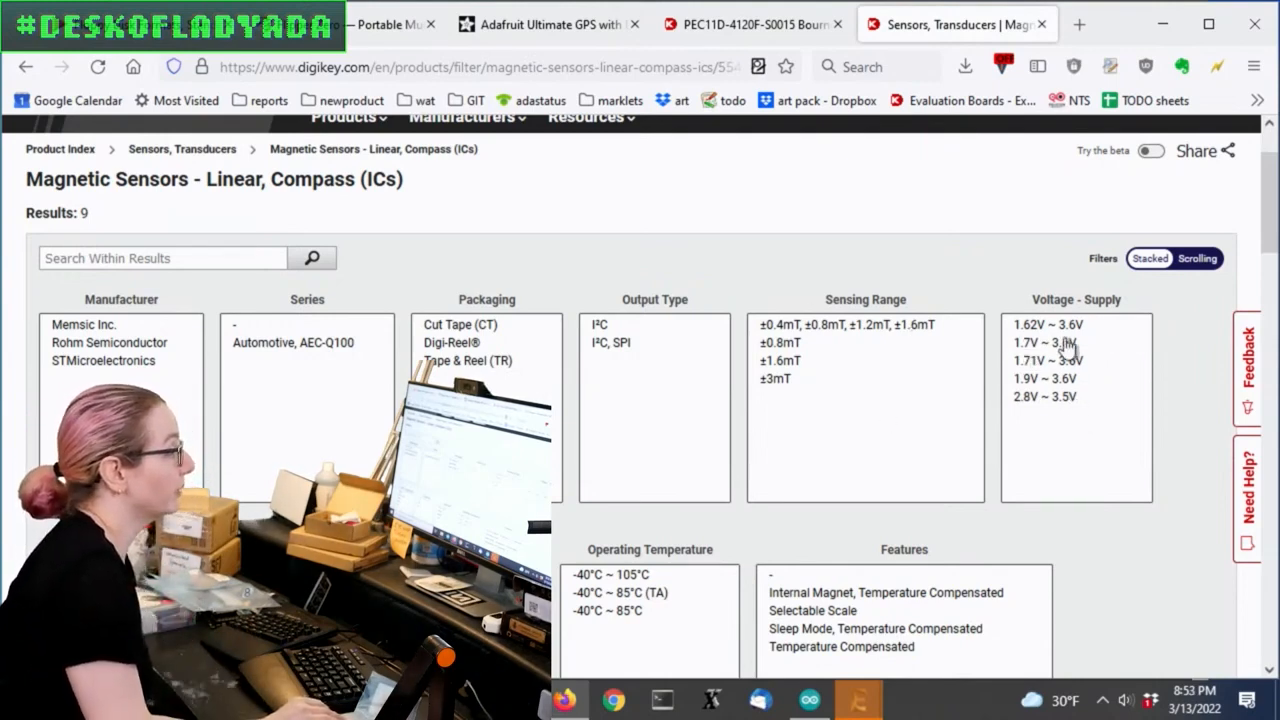
mouse_move(1060, 395)
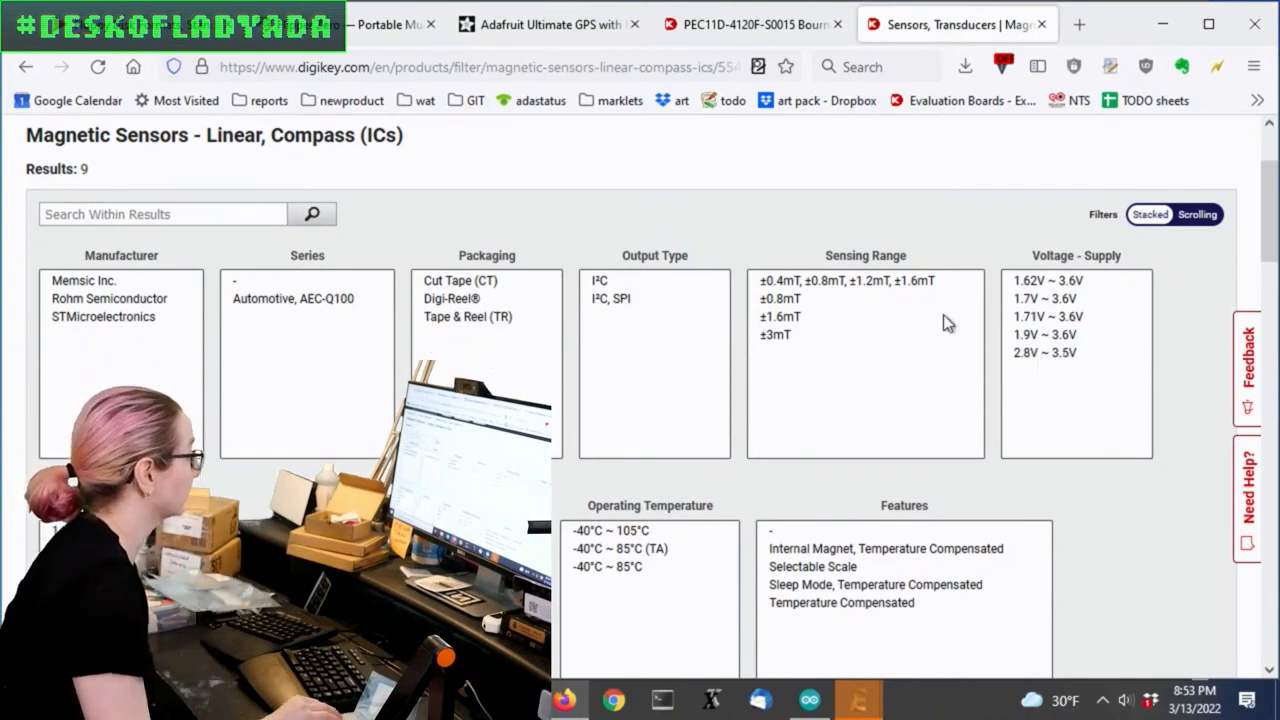
scroll("down", 3)
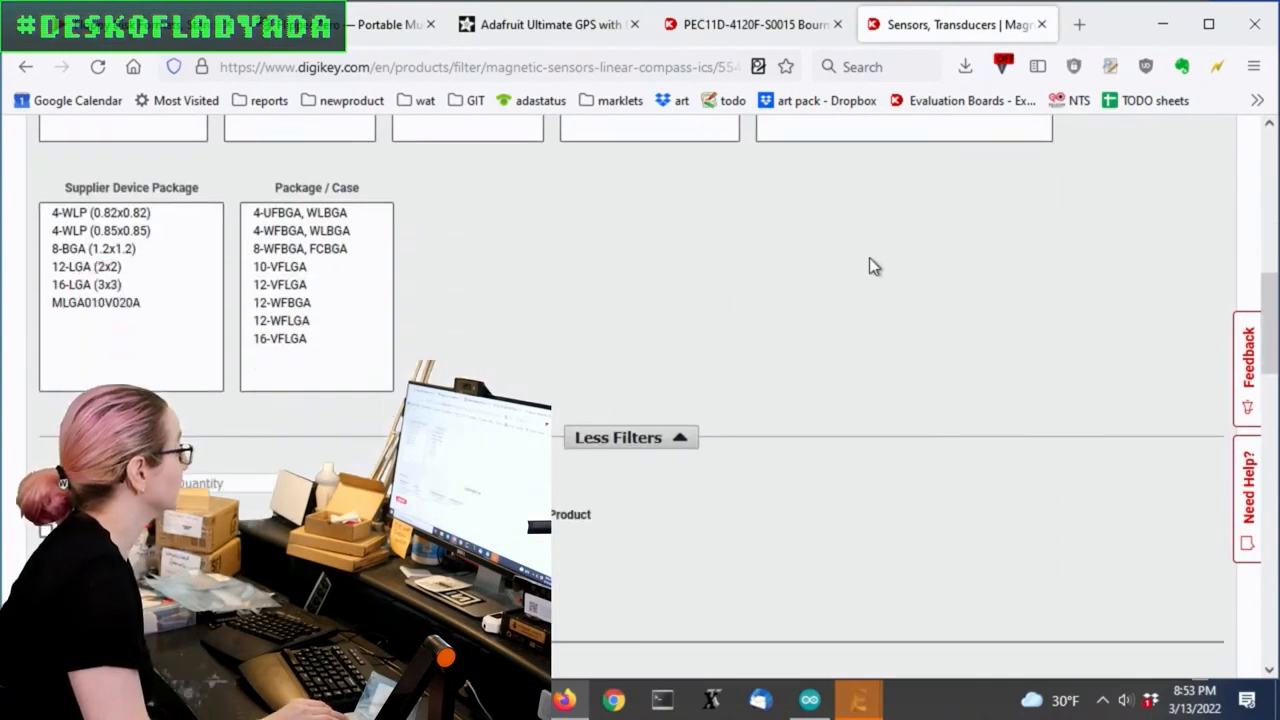
Browse the similar magnetic sensor results table, scrolling down, up and across its columns
scroll("down", 3)
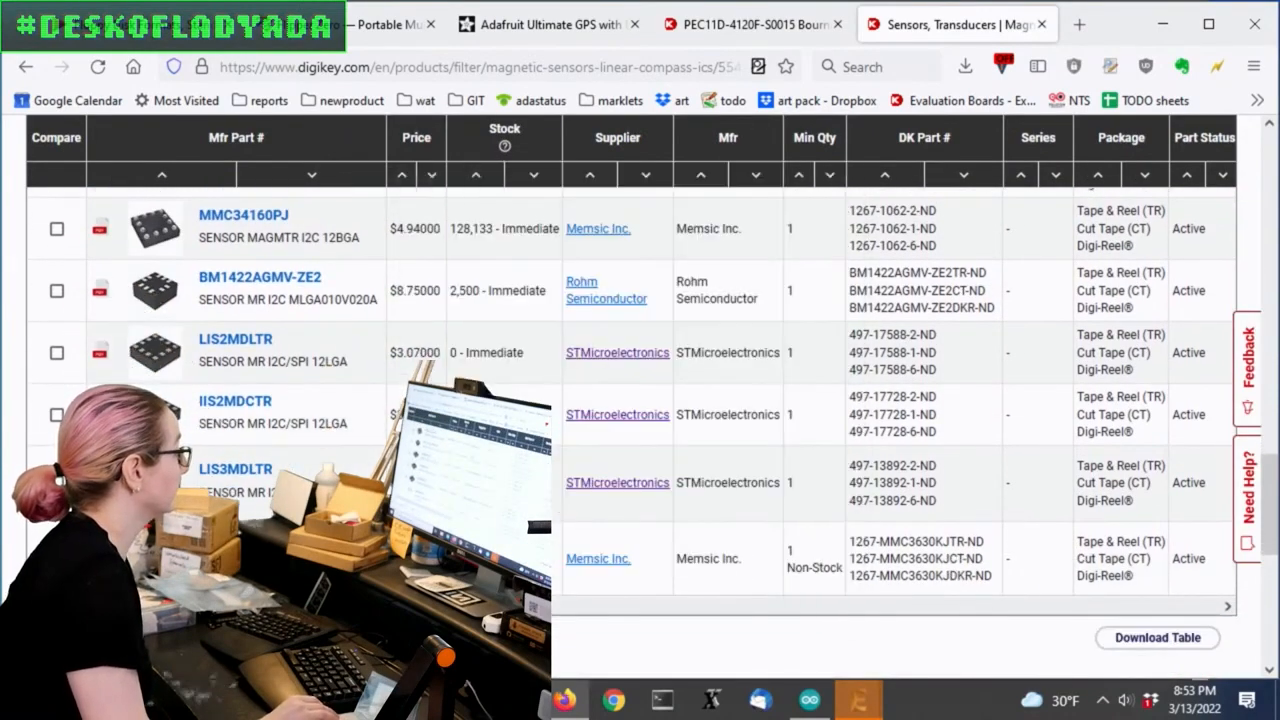
scroll("up", 3)
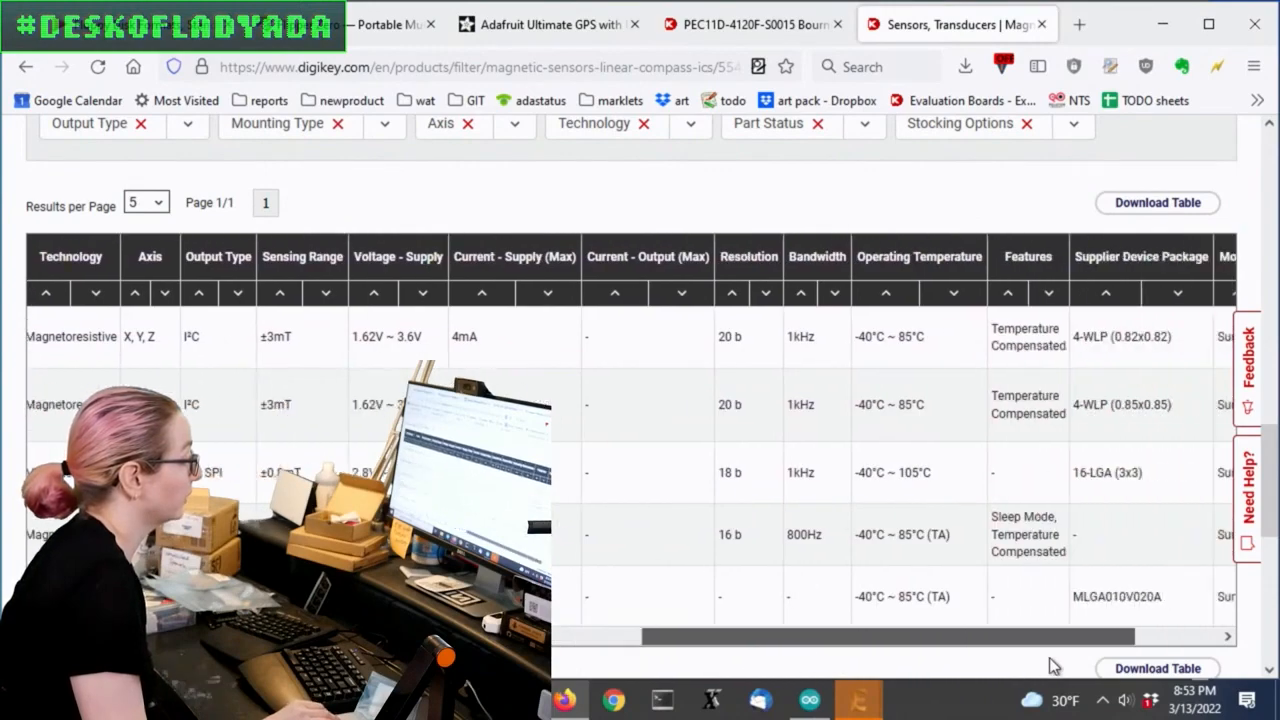
scroll("right", 3)
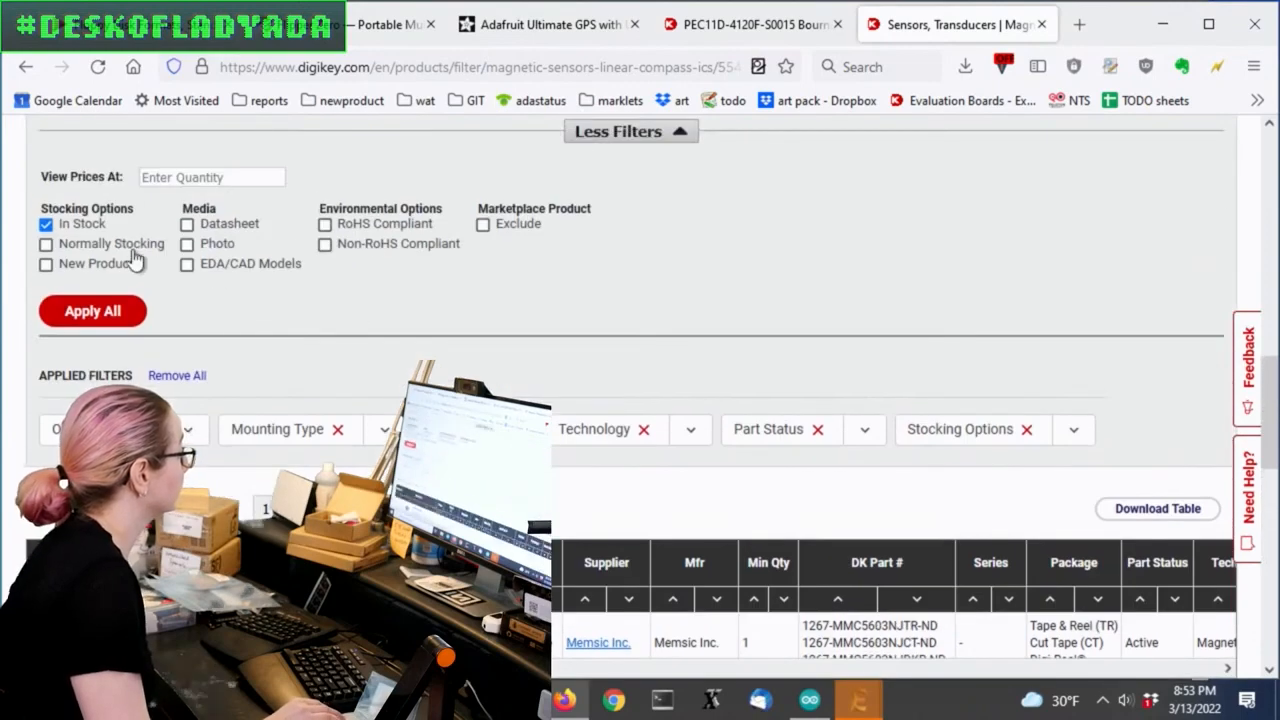
Enter quantity 3000 for pricing, then open the downloaded MMC5633NJL datasheet found by searching 'mmc'
left_click(211, 177)
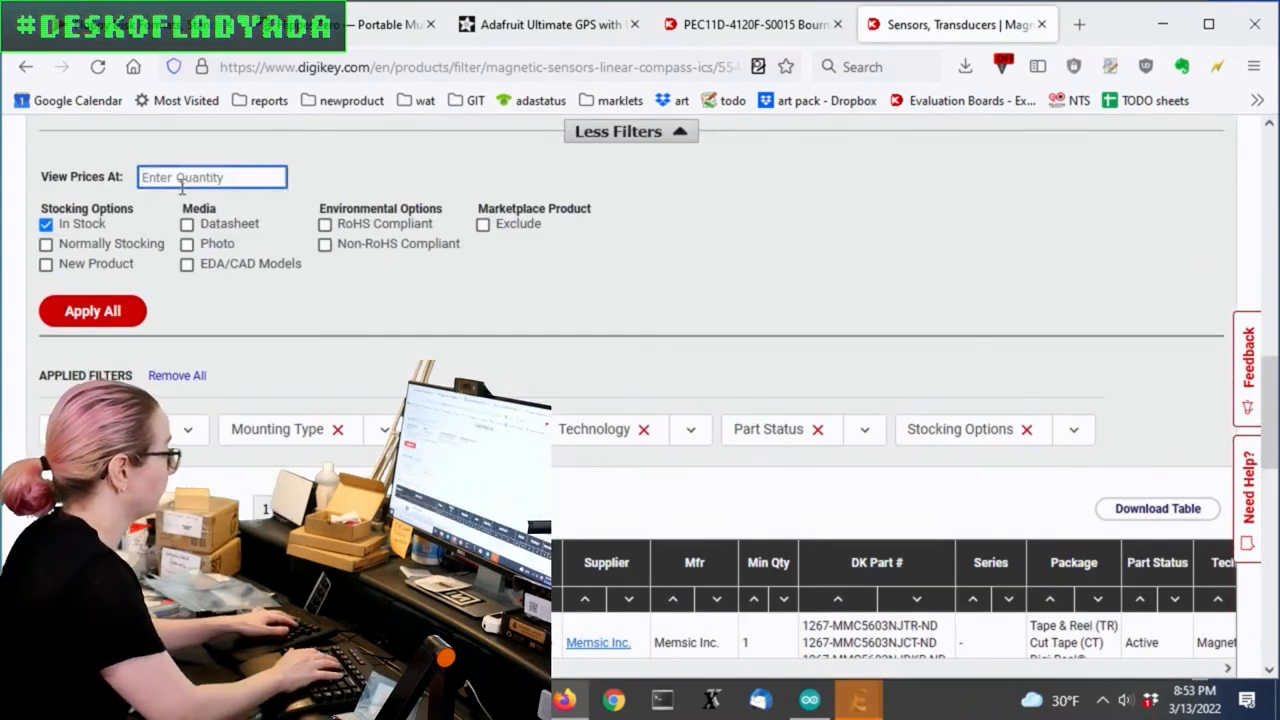
type("3000")
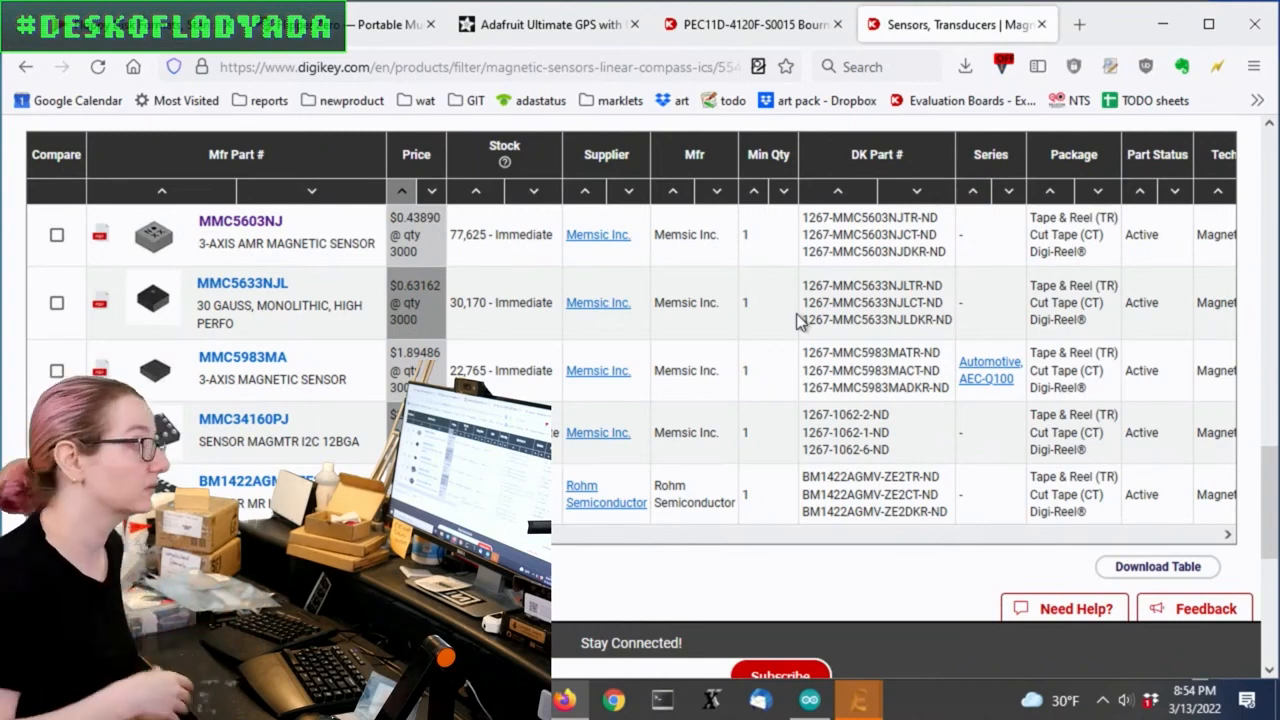
mouse_move(458, 256)
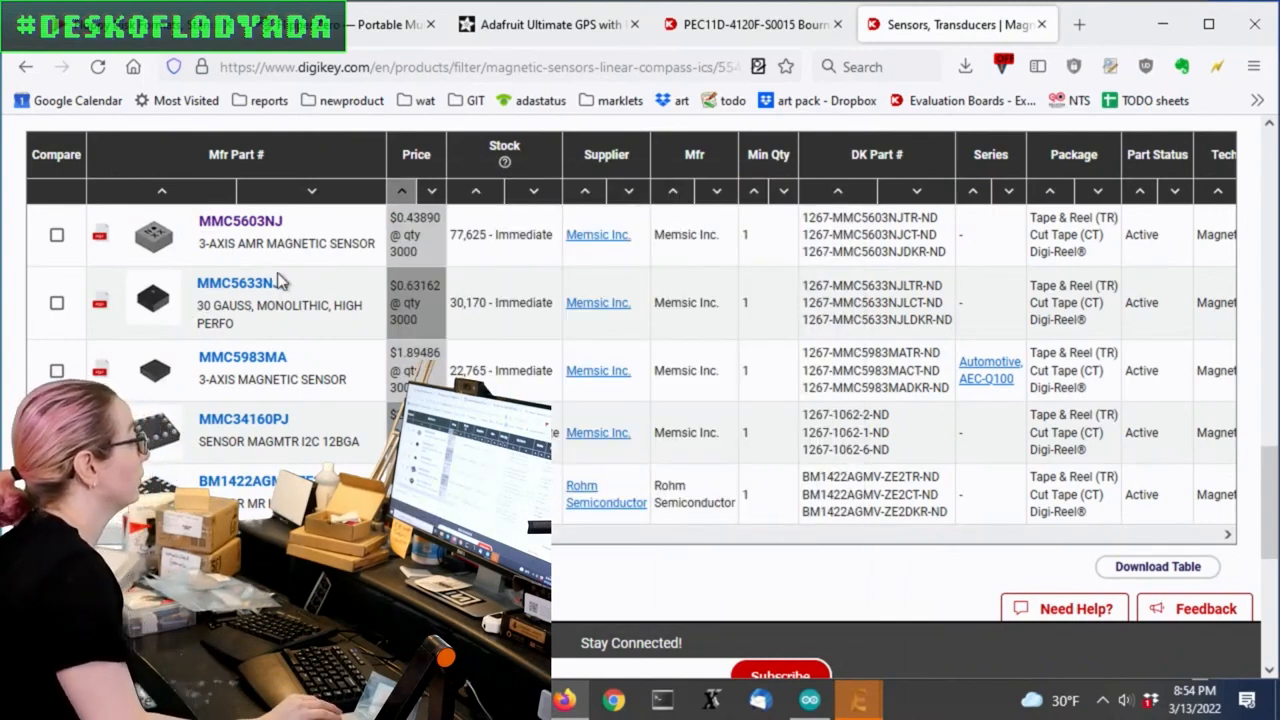
scroll("down", 3)
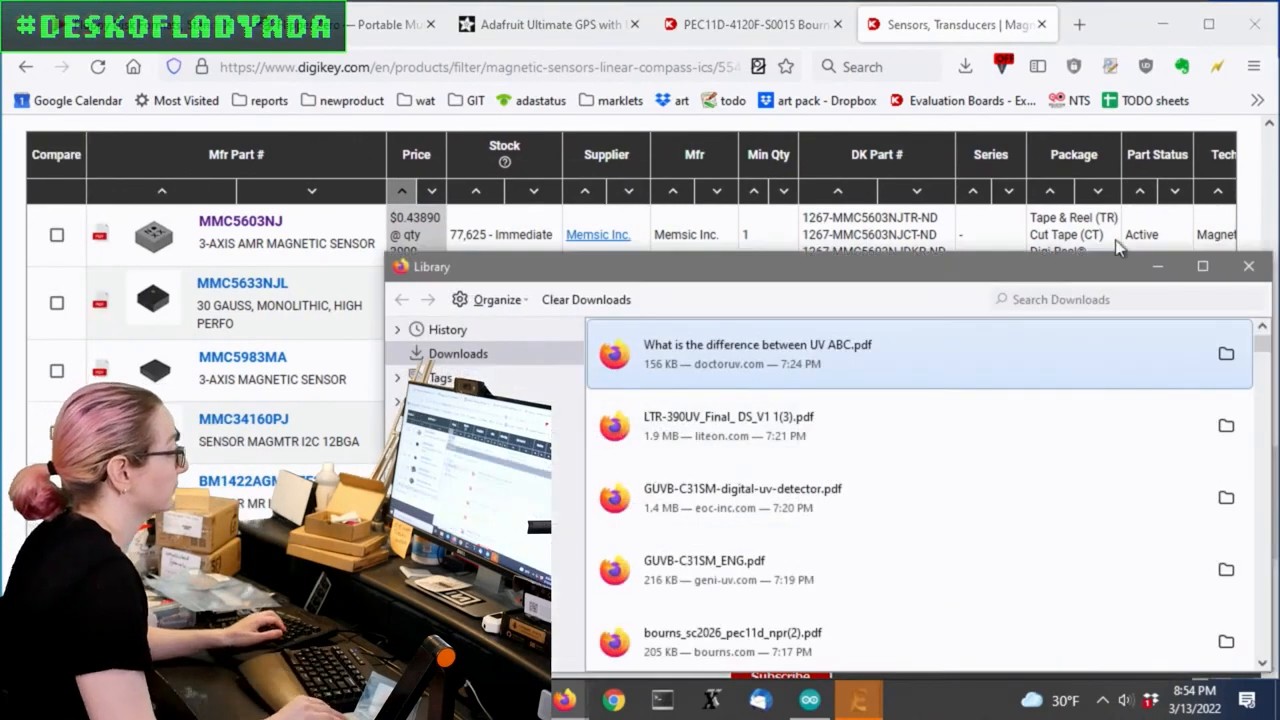
type("mmc")
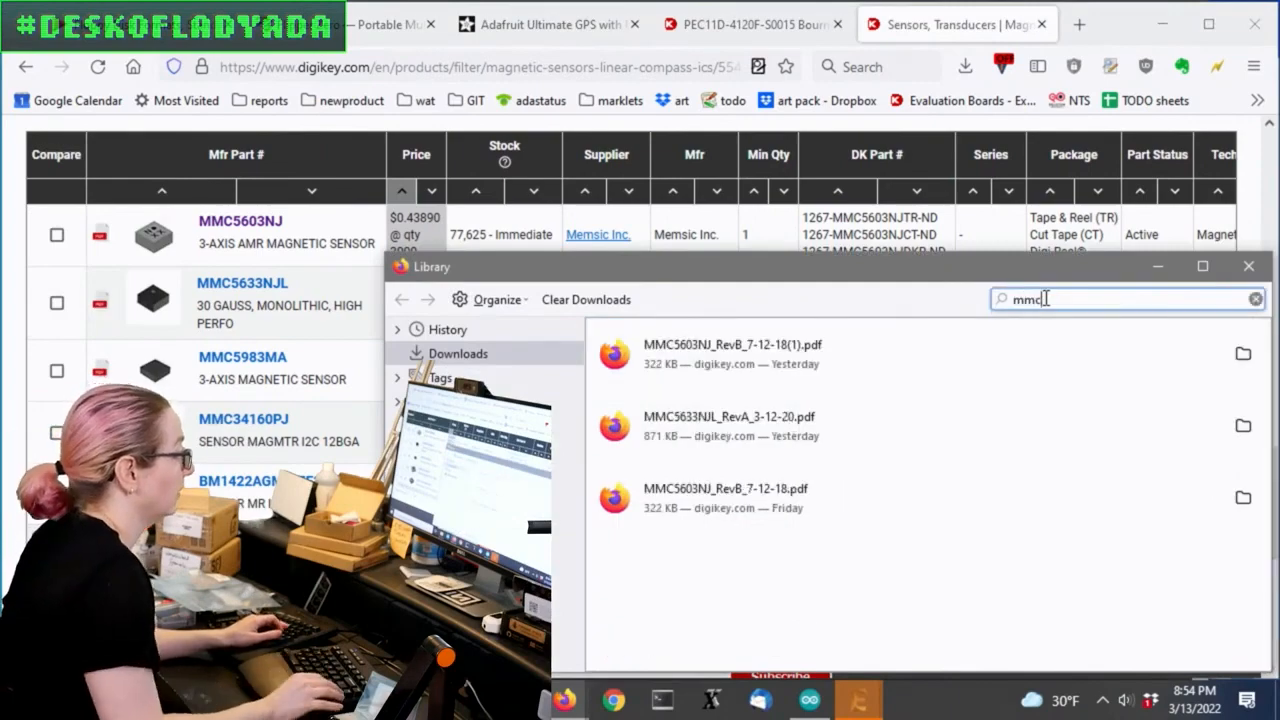
double_click(726, 344)
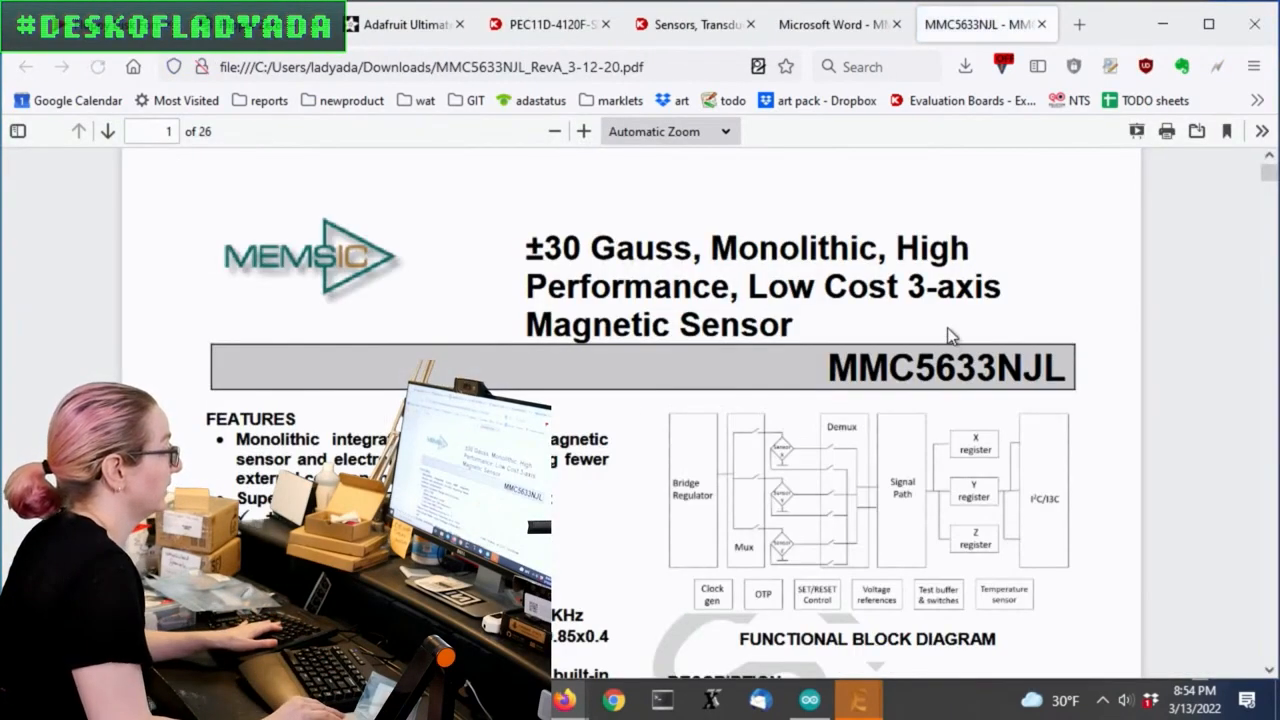
Compare Features and Description sections by alternating between the MMC5633NJL and MMC5603NJ datasheet tabs
scroll("down", 3)
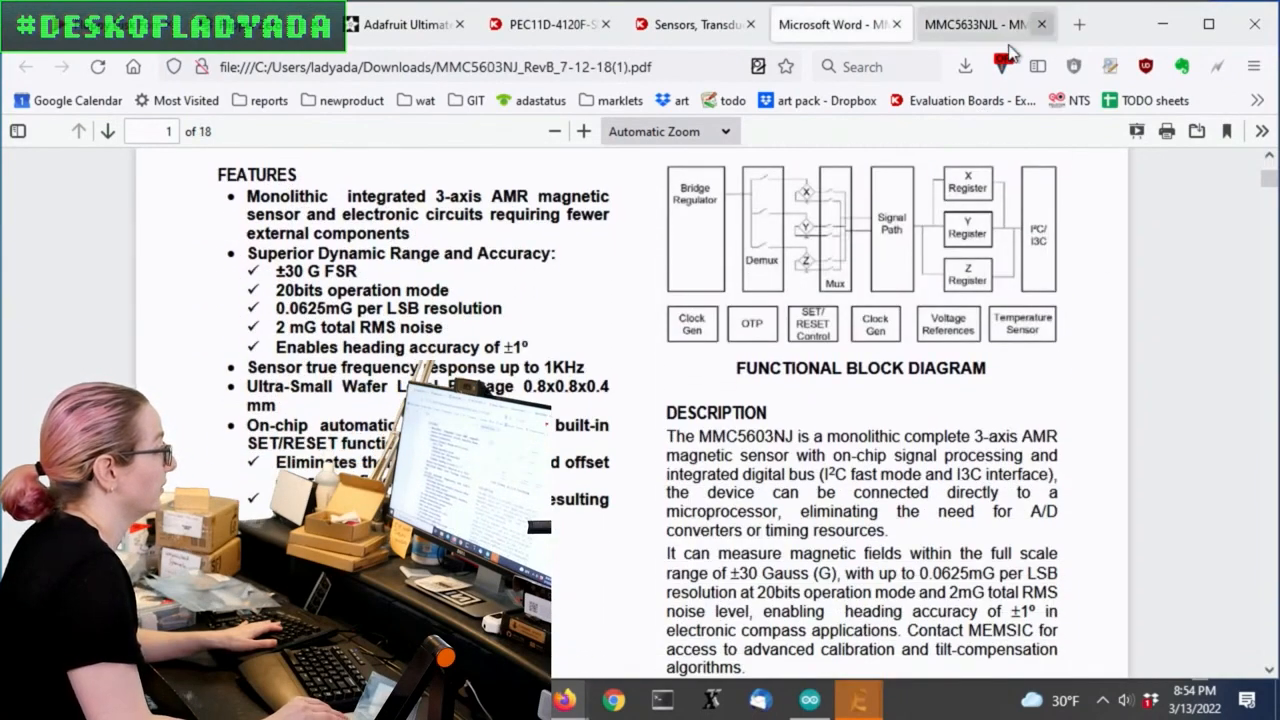
left_click(975, 23)
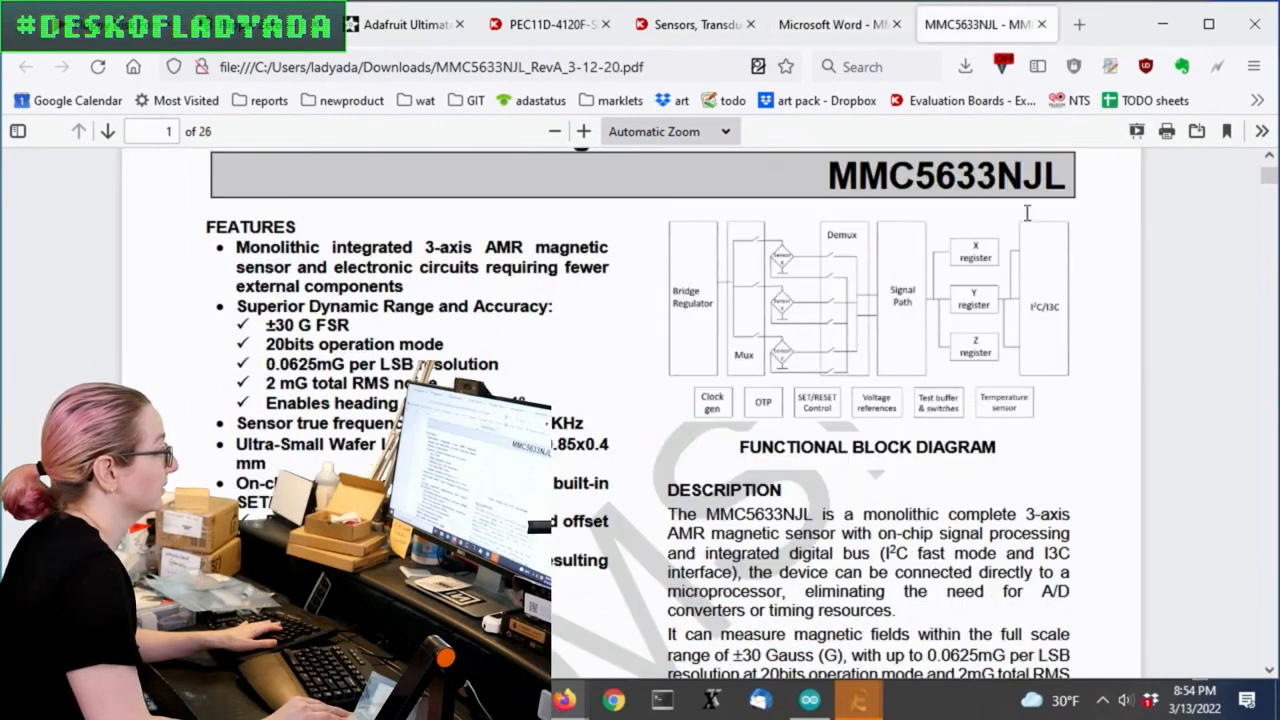
scroll("down", 3)
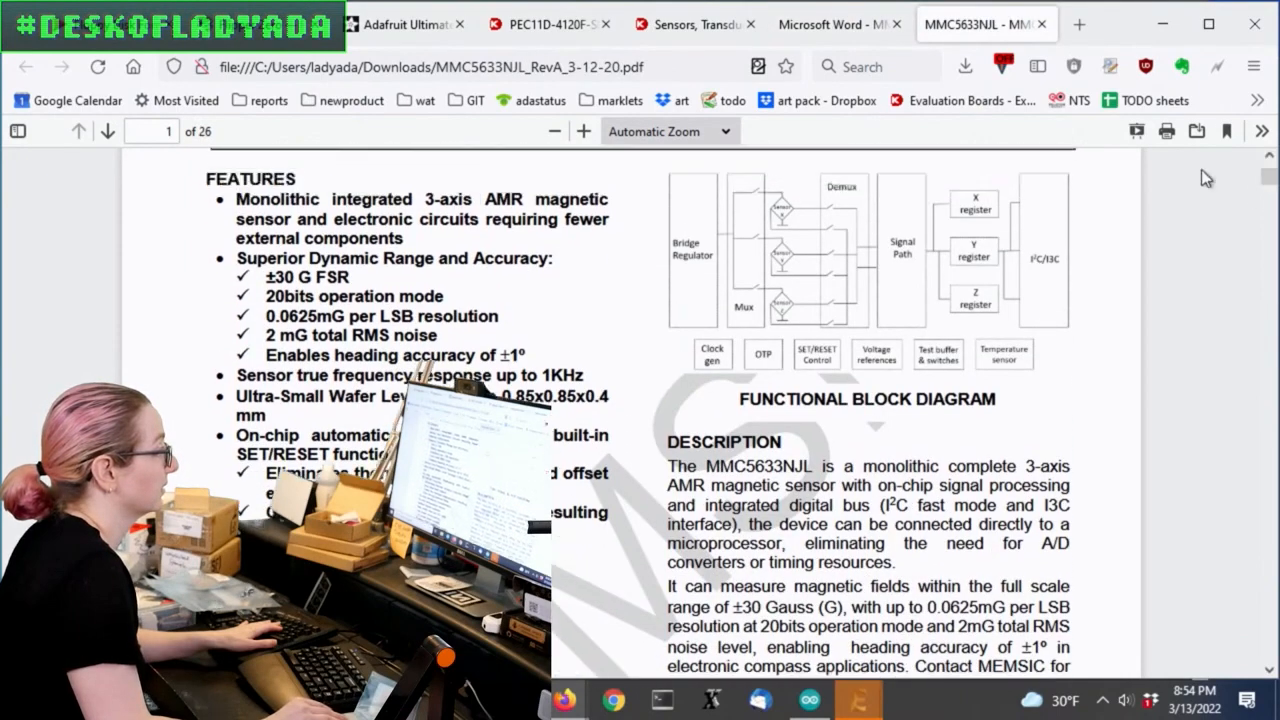
mouse_move(838, 23)
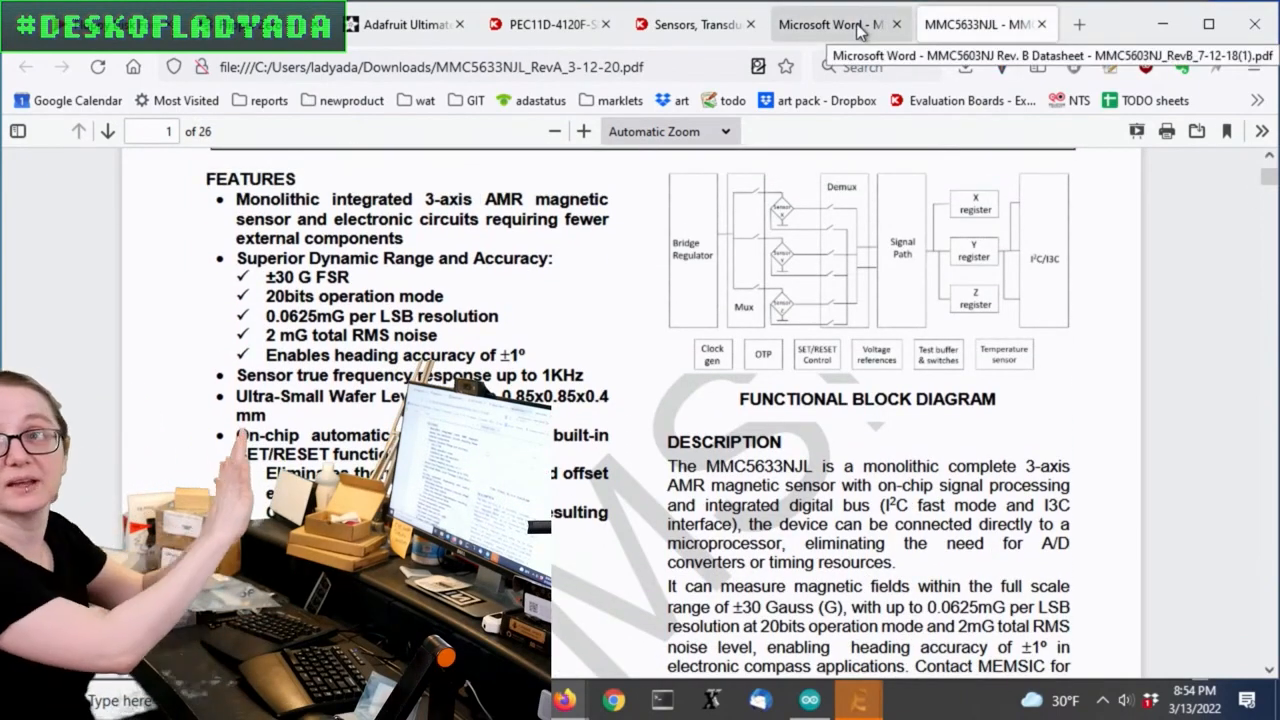
left_click(978, 24)
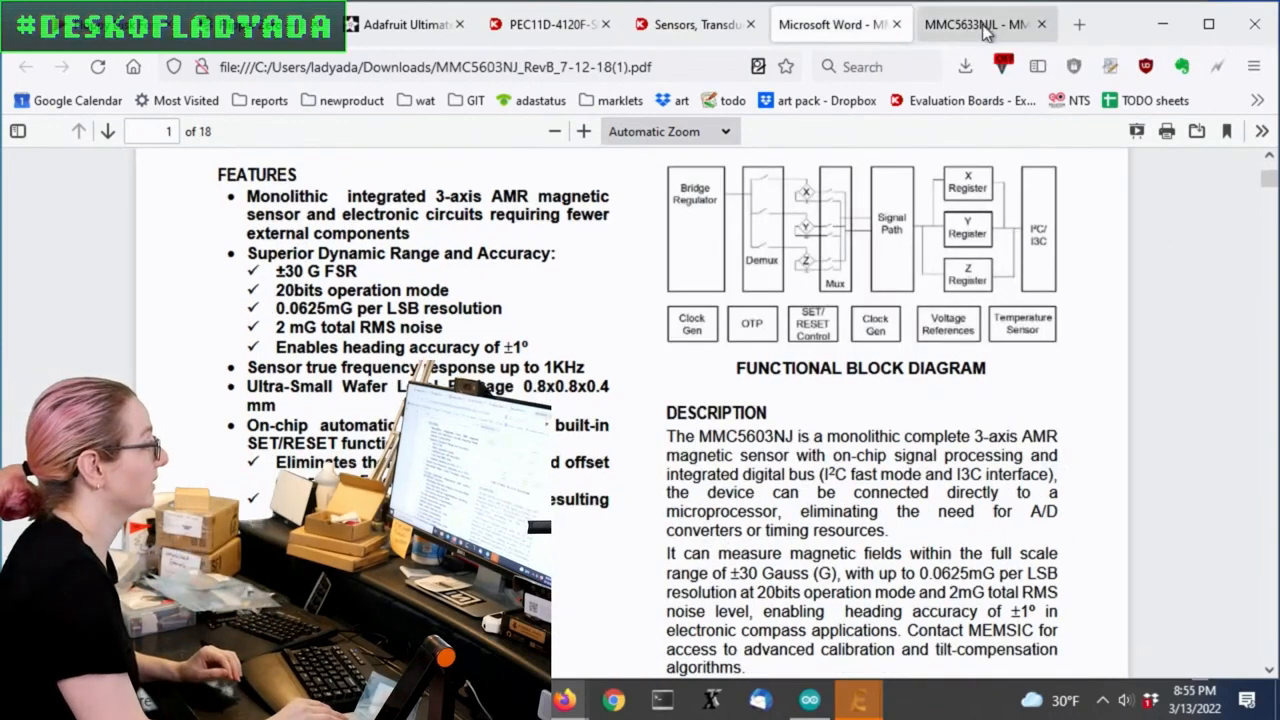
left_click(985, 24)
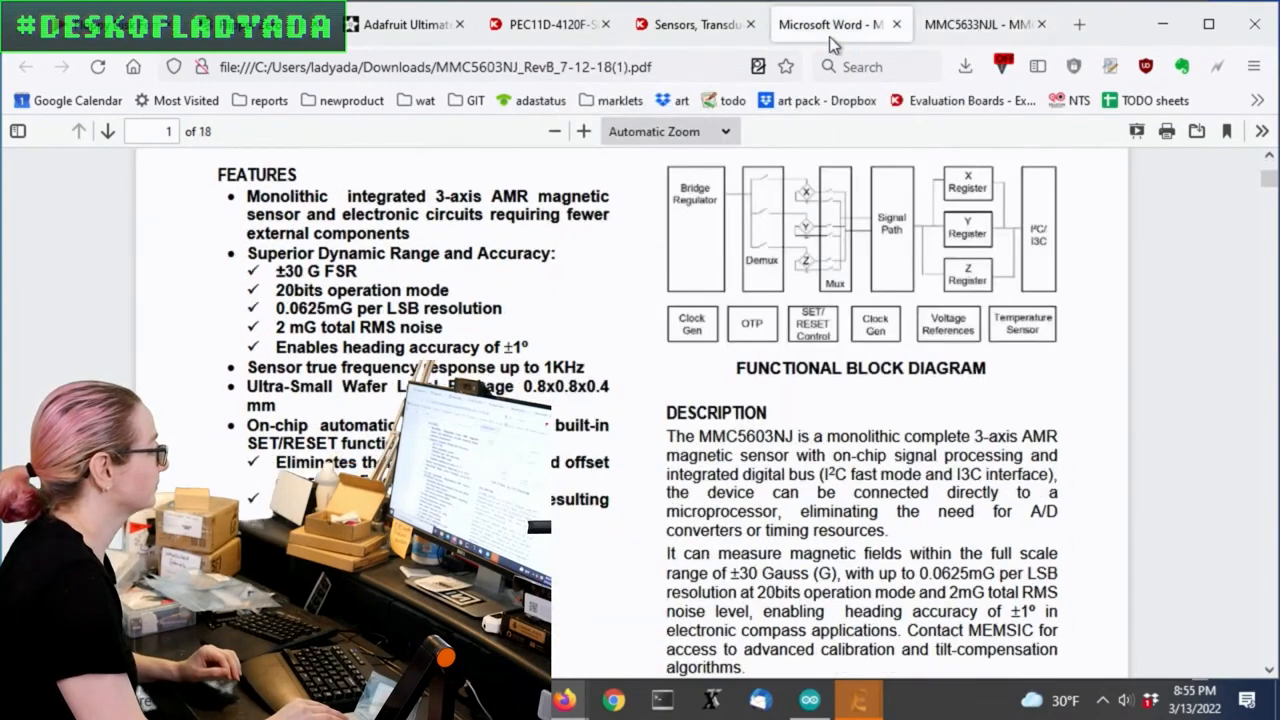
left_click(985, 24)
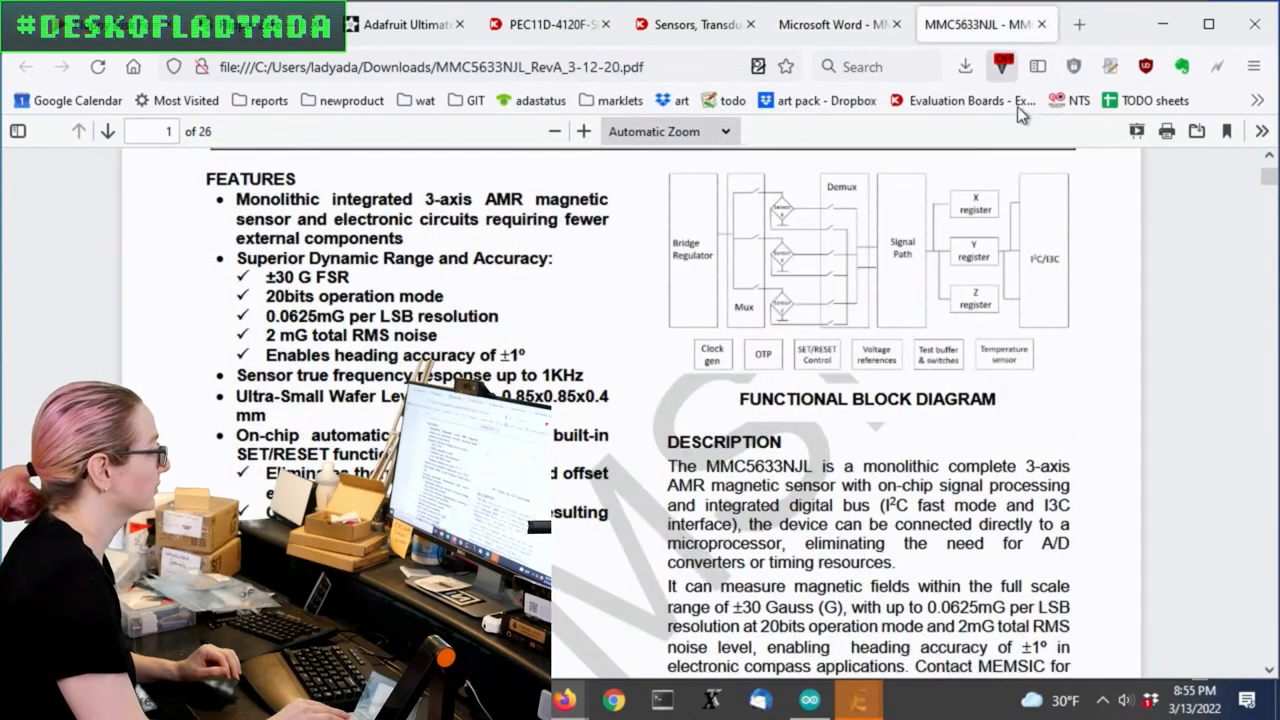
scroll("down", 3)
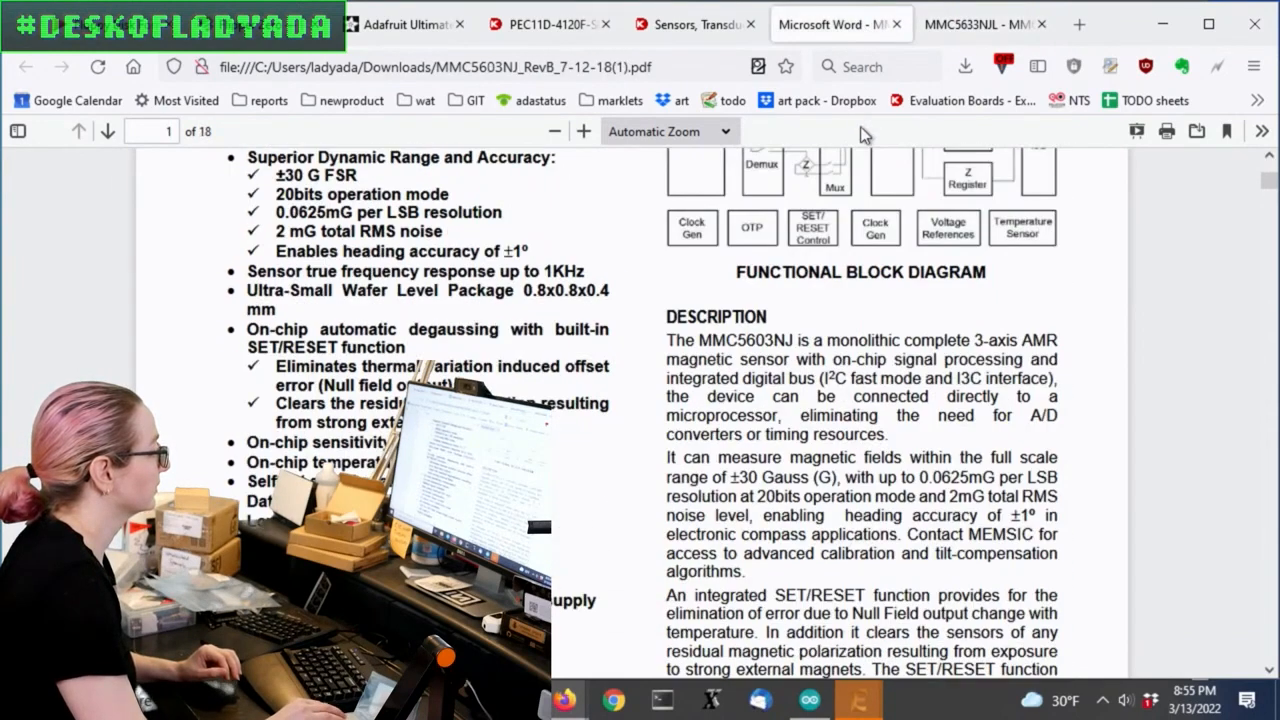
left_click(985, 24)
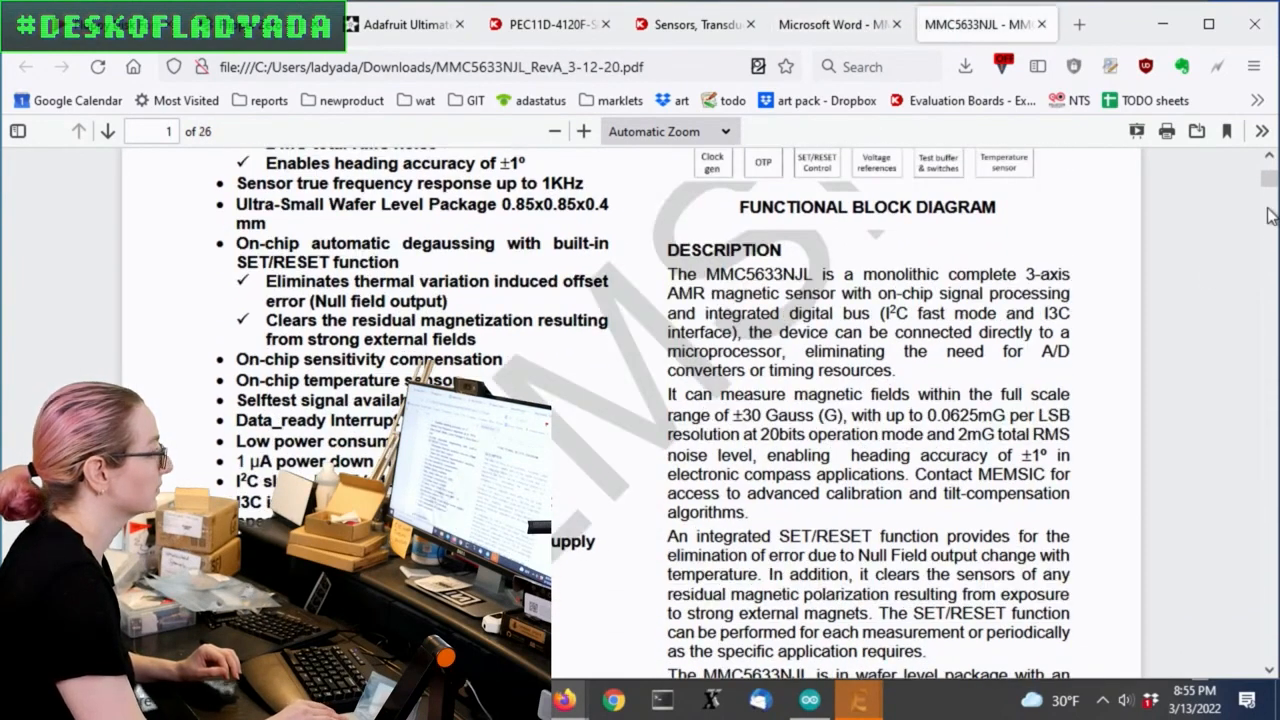
scroll("down", 3)
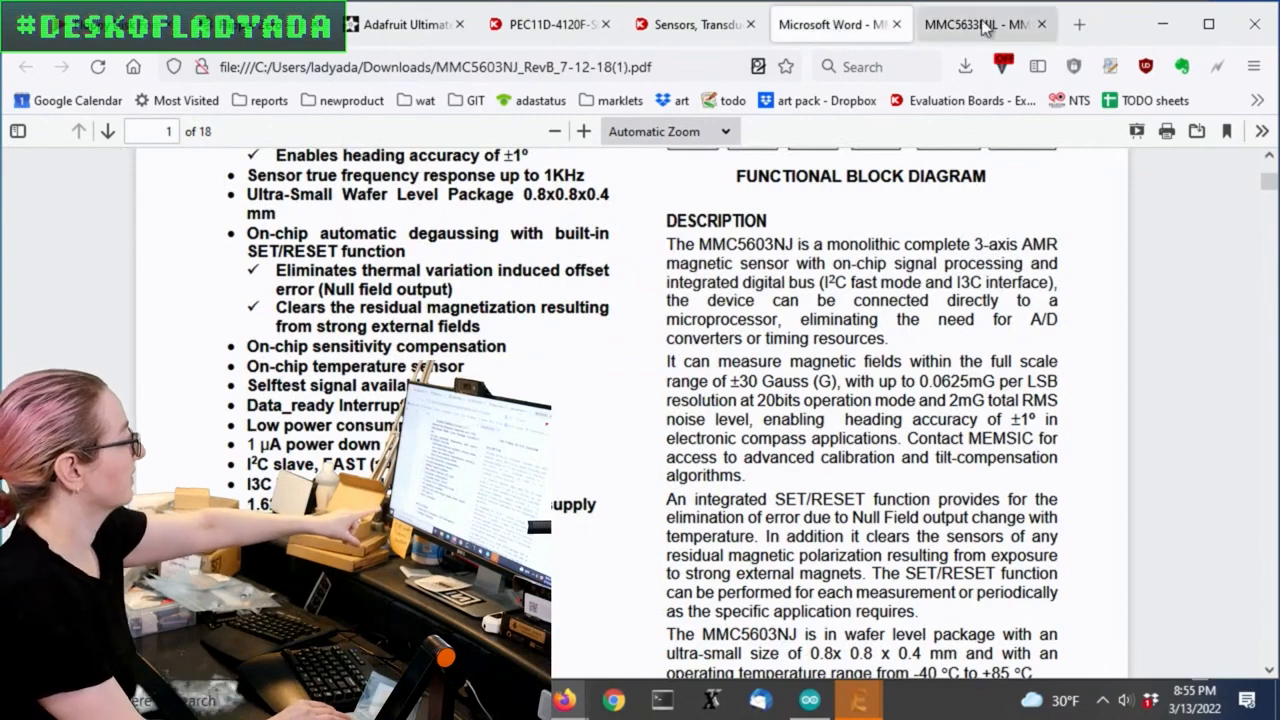
Scroll the MMC5633NJL timing diagrams, then view MMC5603NJ page 4 ratings and marking
left_click(980, 23)
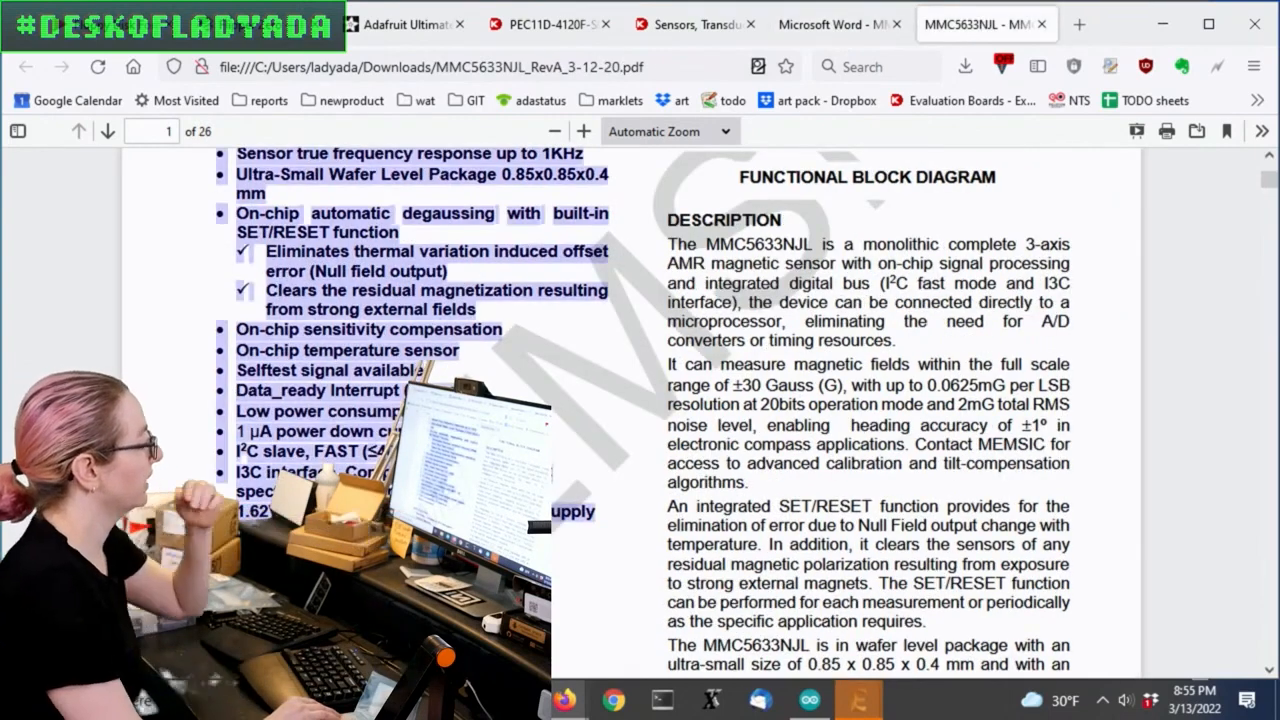
scroll("down", 3)
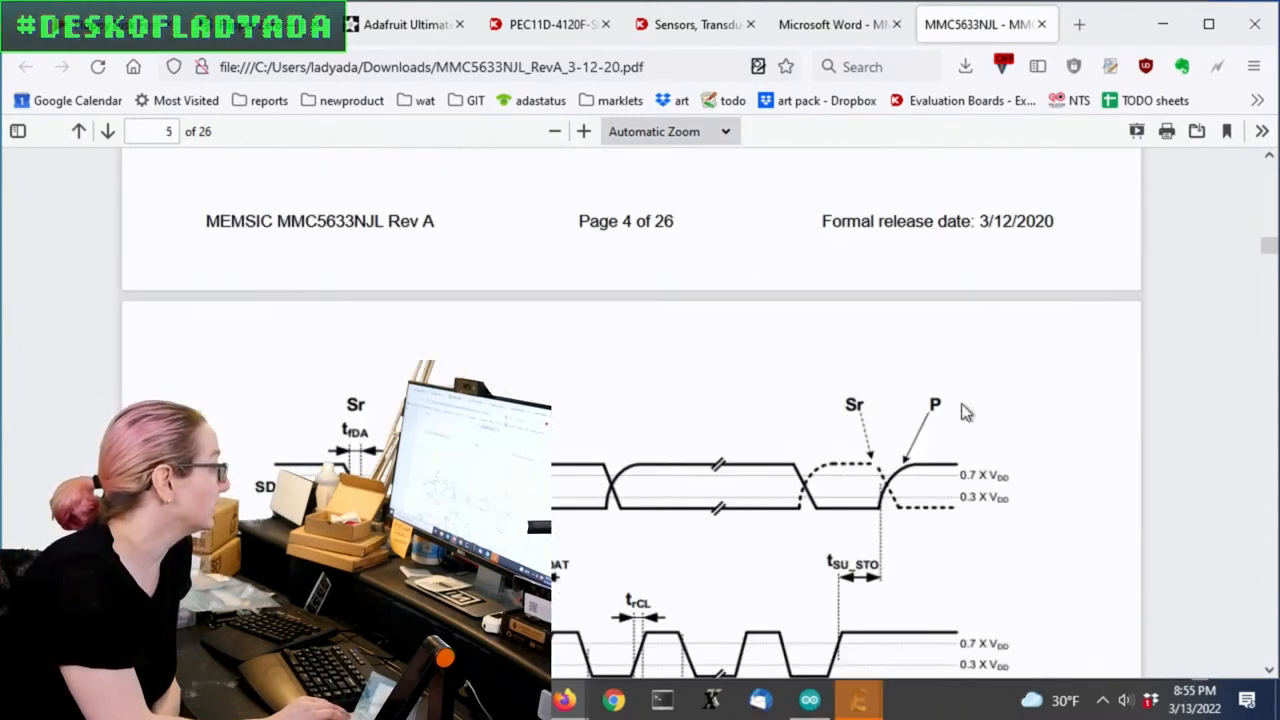
scroll("down", 3)
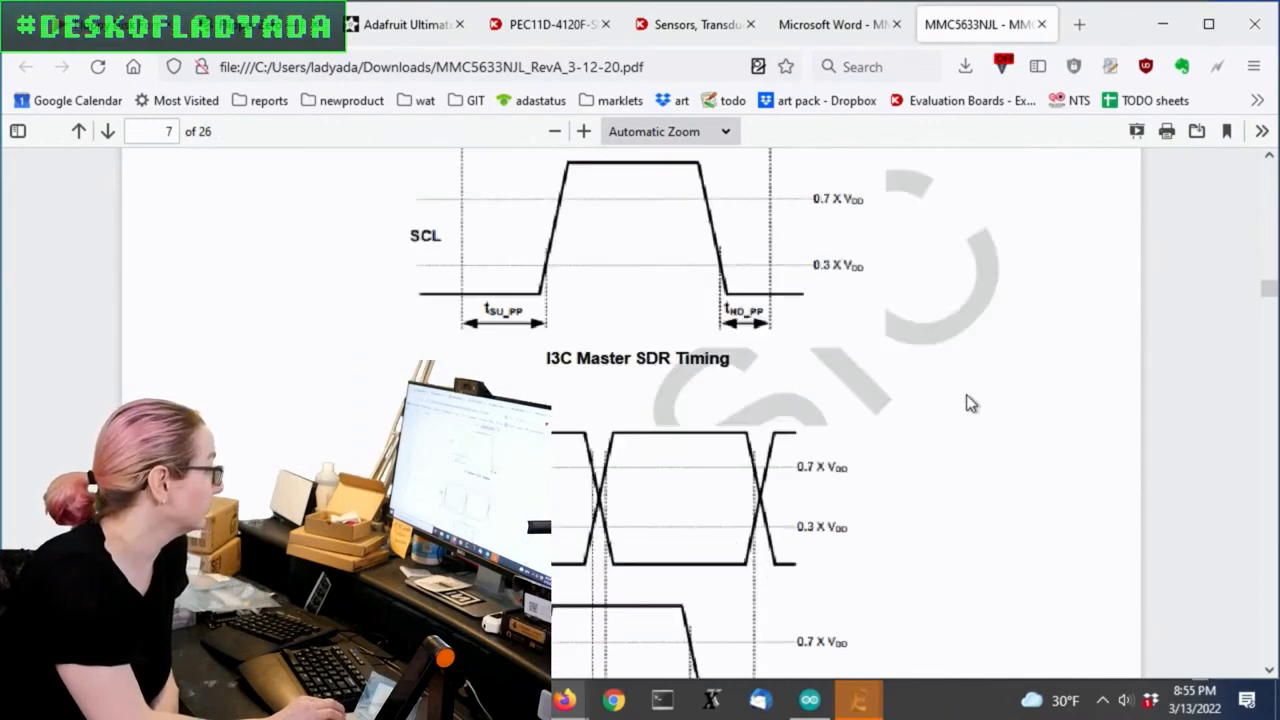
left_click(107, 131)
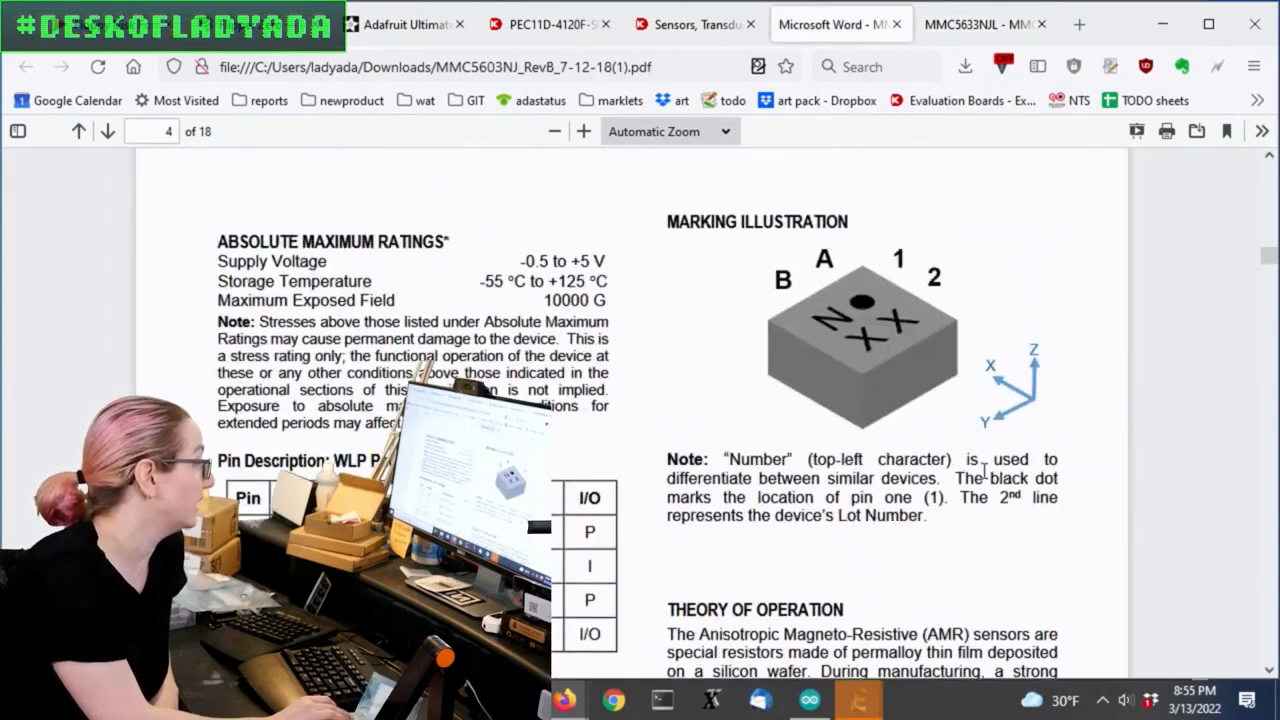
Finish scrolling the MMC5603NJ PDF, then open its Digi-Key product page showing 77,625 in stock
scroll("down", 3)
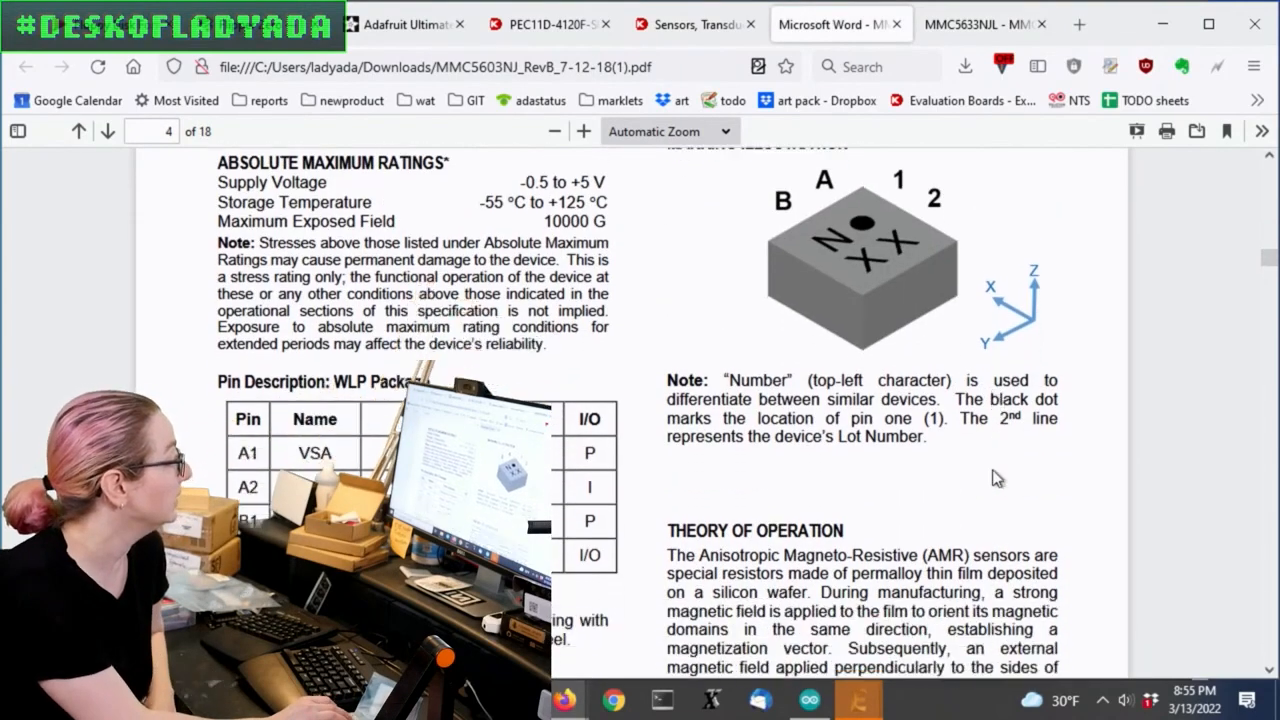
scroll("down", 3)
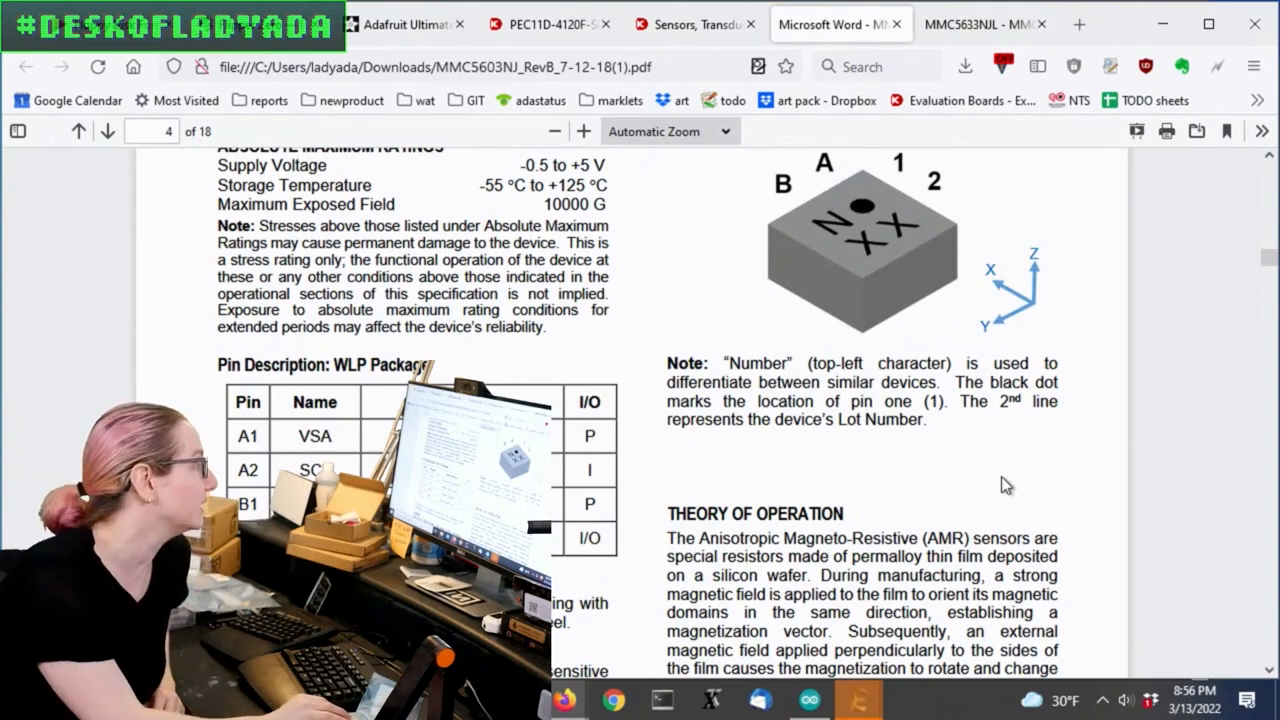
scroll("down", 3)
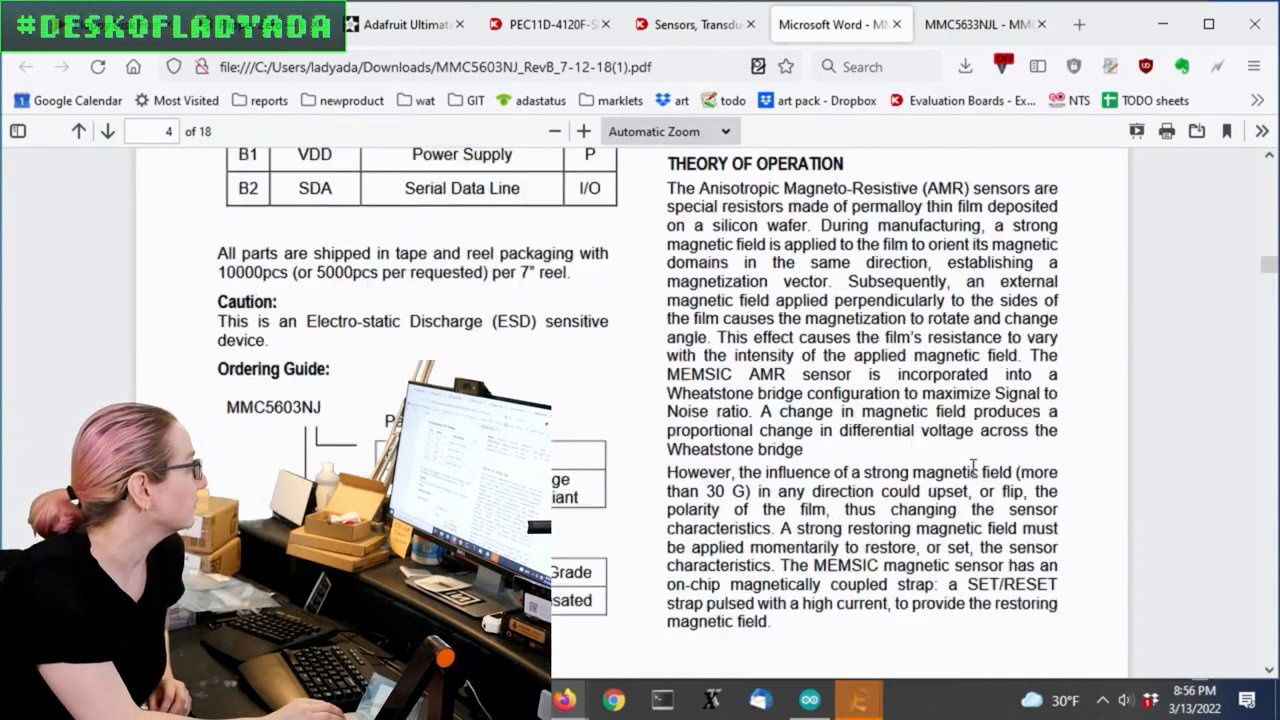
left_click(693, 24)
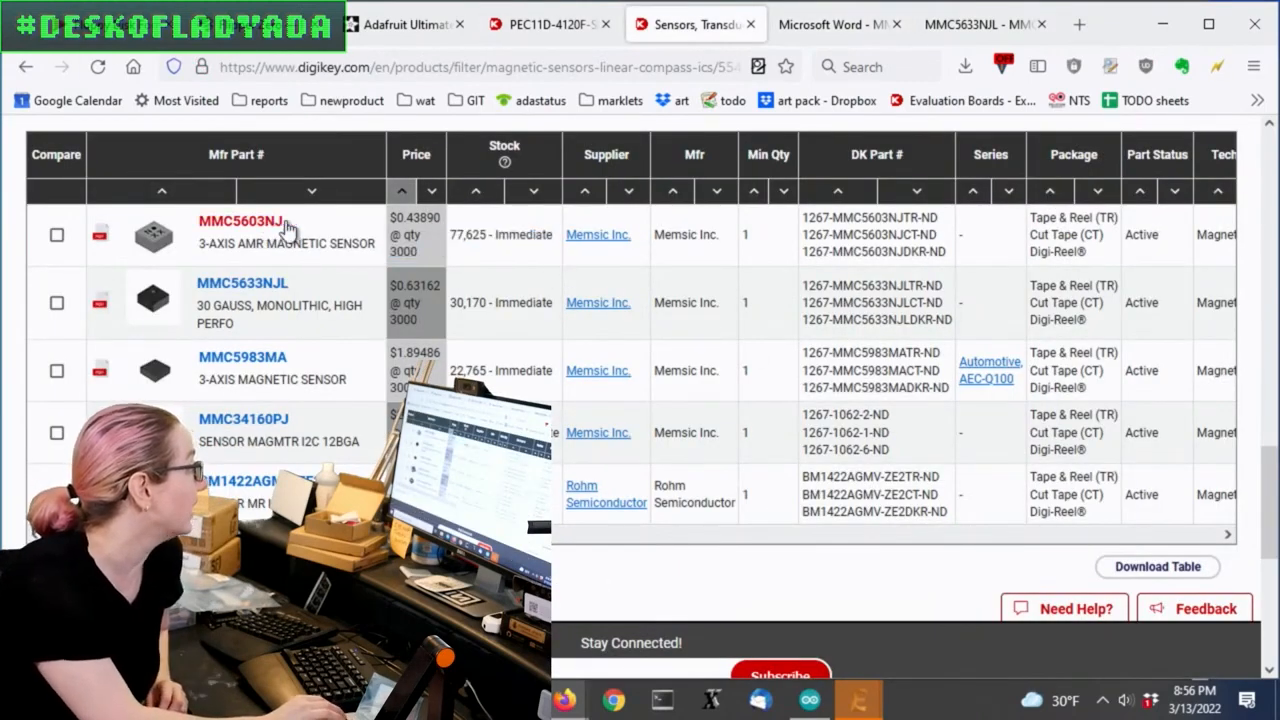
left_click(240, 216)
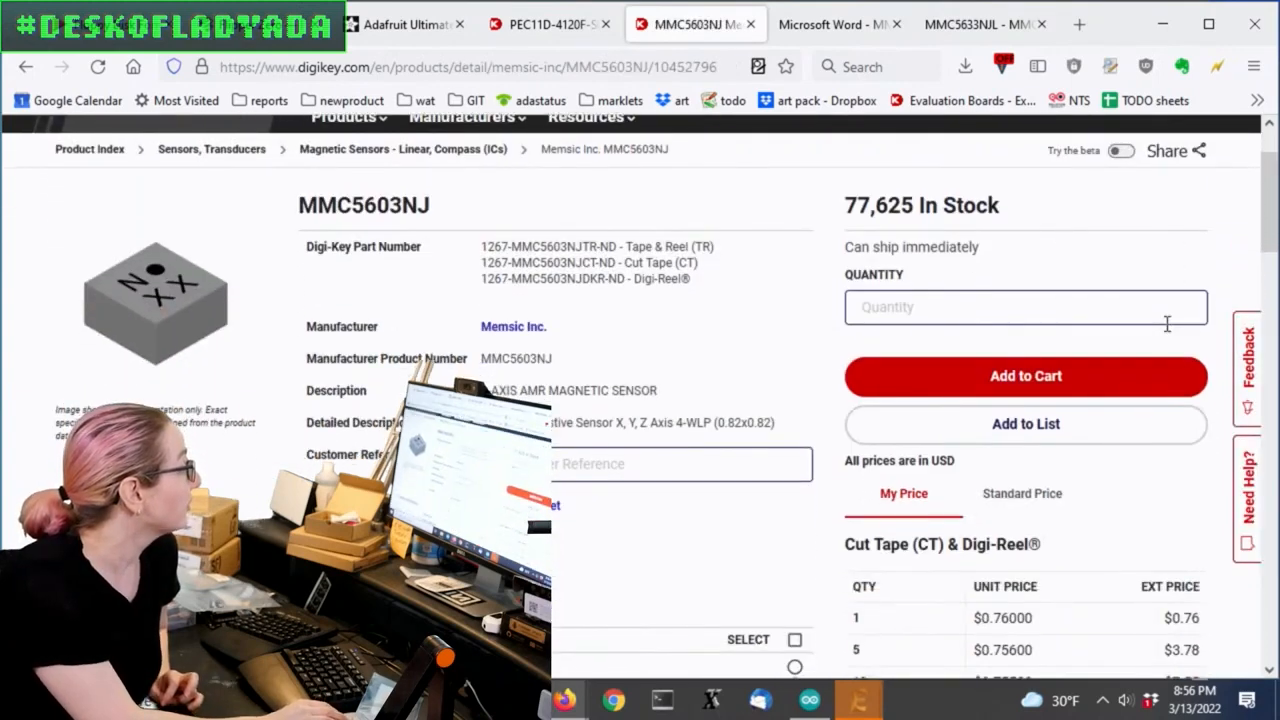